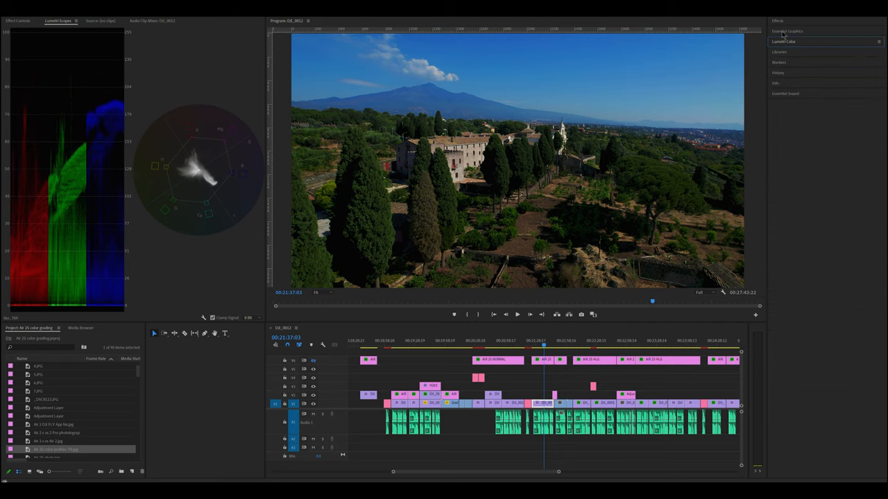
- Lower the castle clip's Shadows to -13.5 in Lumetri Basic Correction
left_click(788, 31)
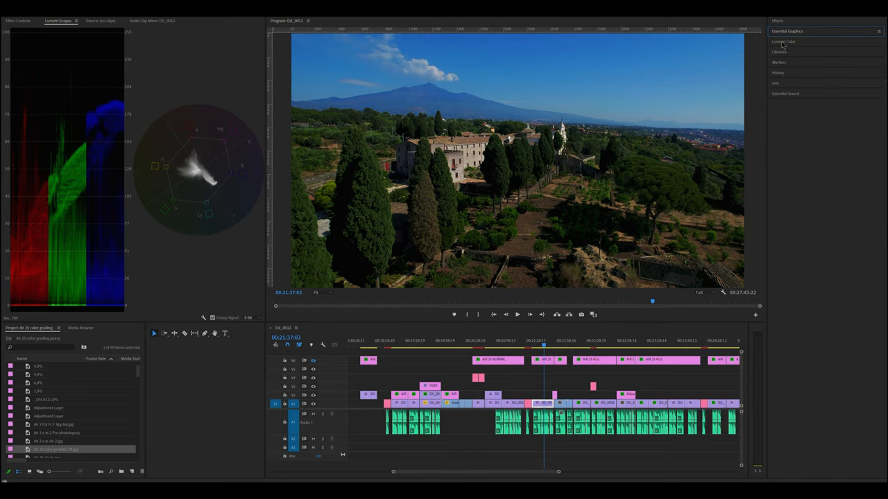
left_click(782, 42)
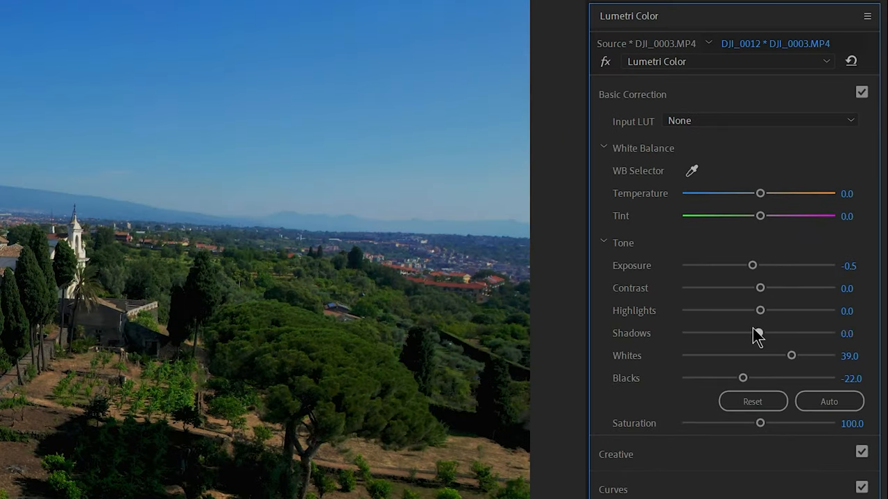
left_click_drag(761, 333, 747, 333)
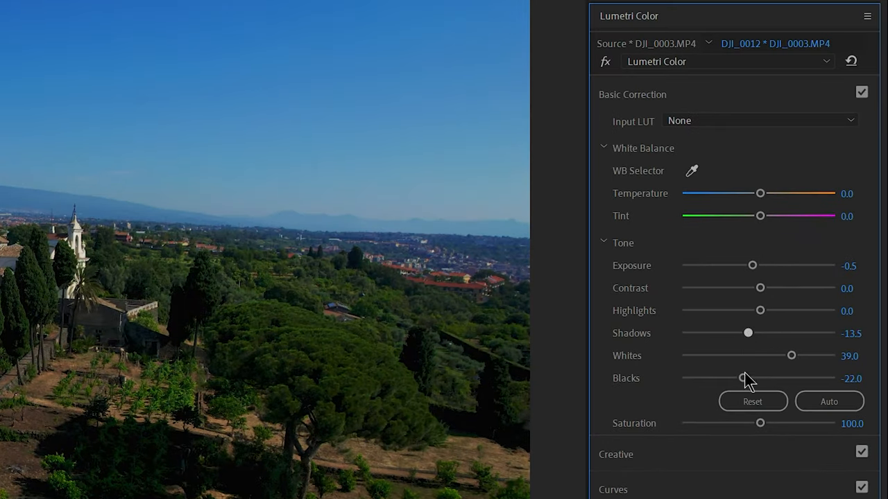
left_click_drag(761, 424, 784, 423)
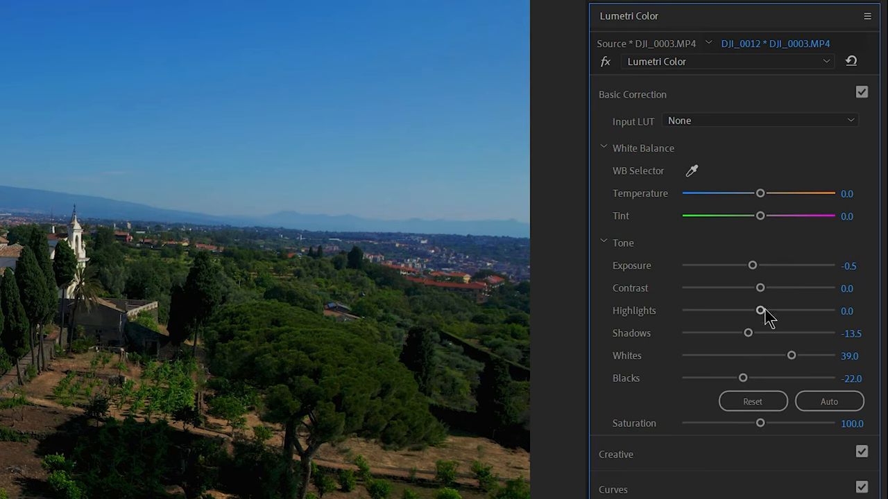
- Settle the castle clip's Exposure at about -0.6 after small back-and-forth tweaks
left_click_drag(751, 265, 754, 266)
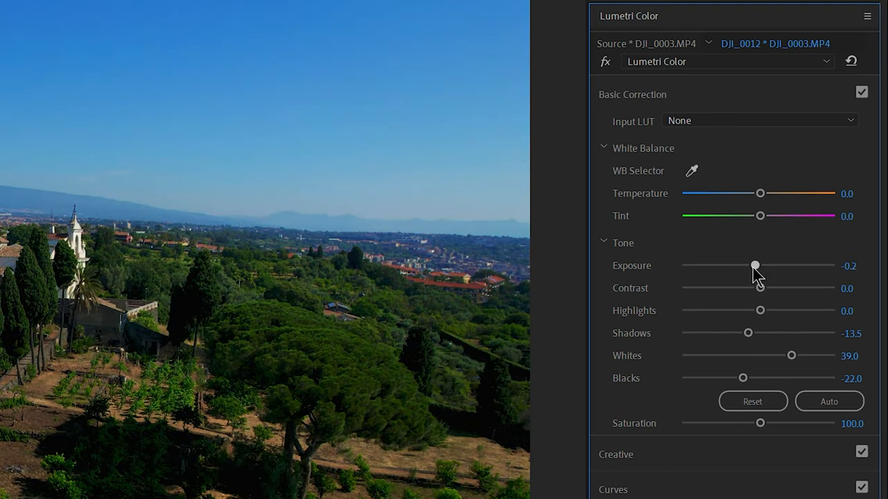
left_click_drag(755, 266, 749, 267)
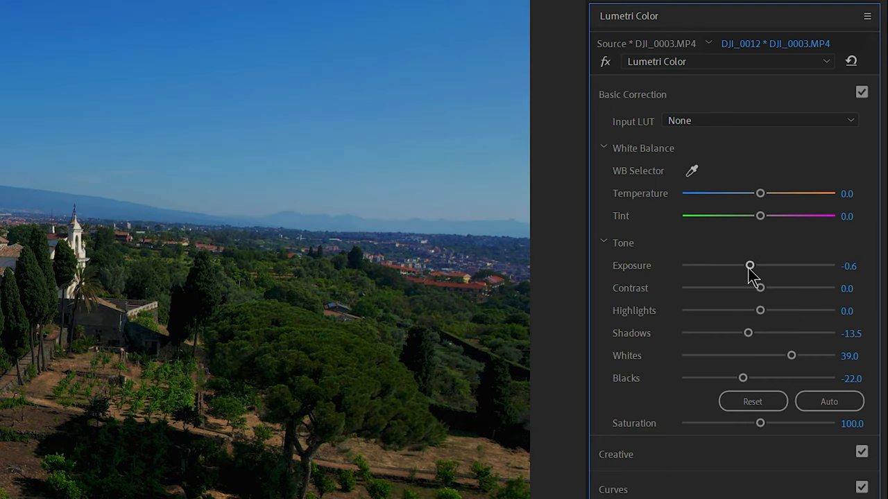
left_click_drag(749, 266, 752, 266)
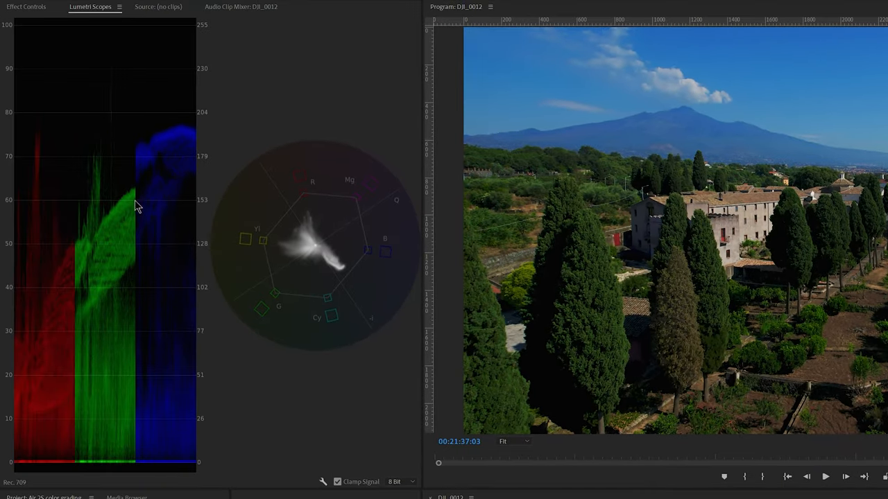
mouse_move(354, 443)
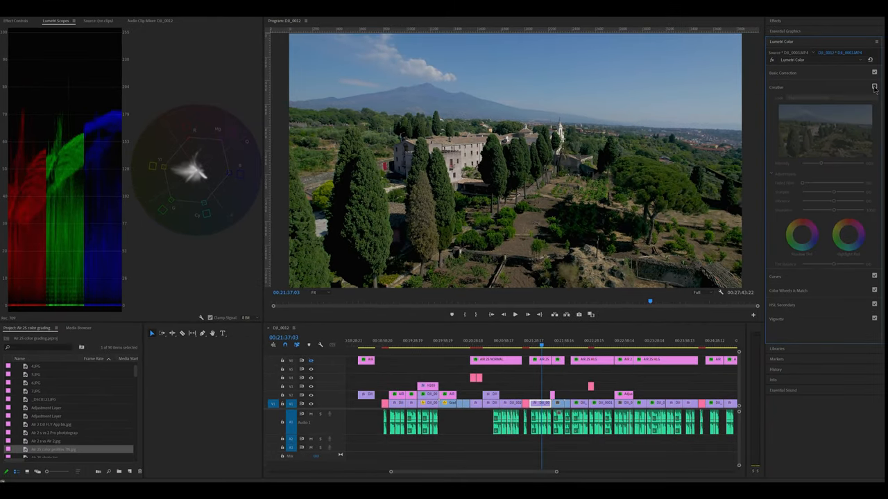
- Expand the Lumetri Creative section to reach the Look options
left_click(874, 86)
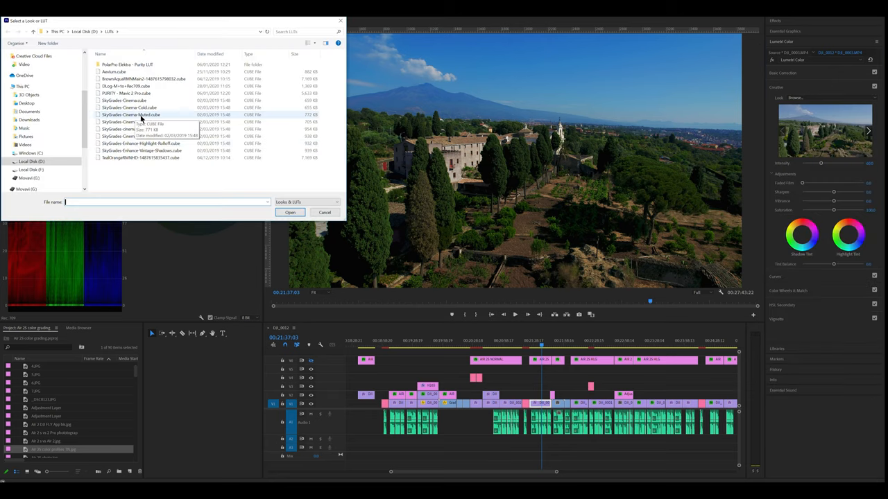
- Load the SkyGrades Cinema Pop .cube file as the Creative look
left_click(132, 108)
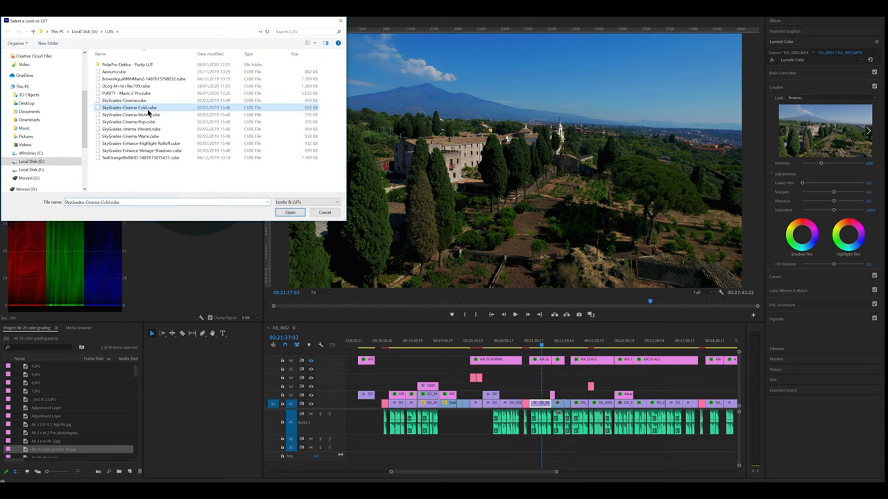
left_click(289, 213)
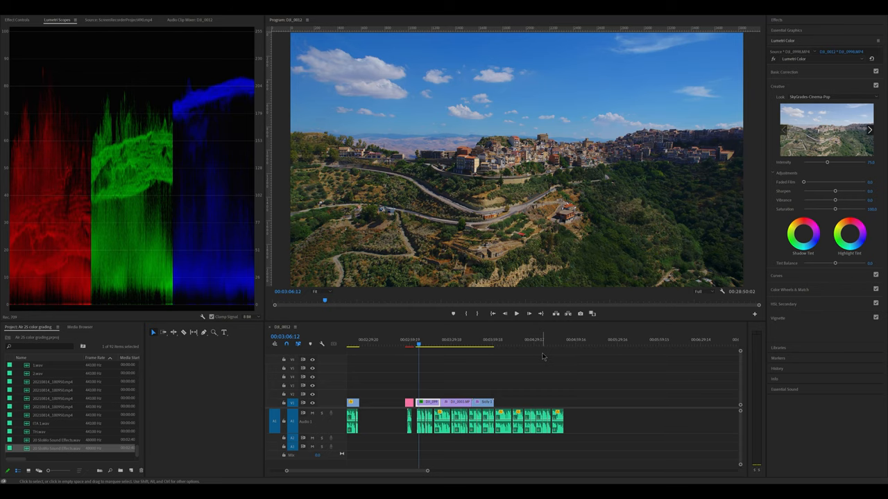
mouse_move(502, 361)
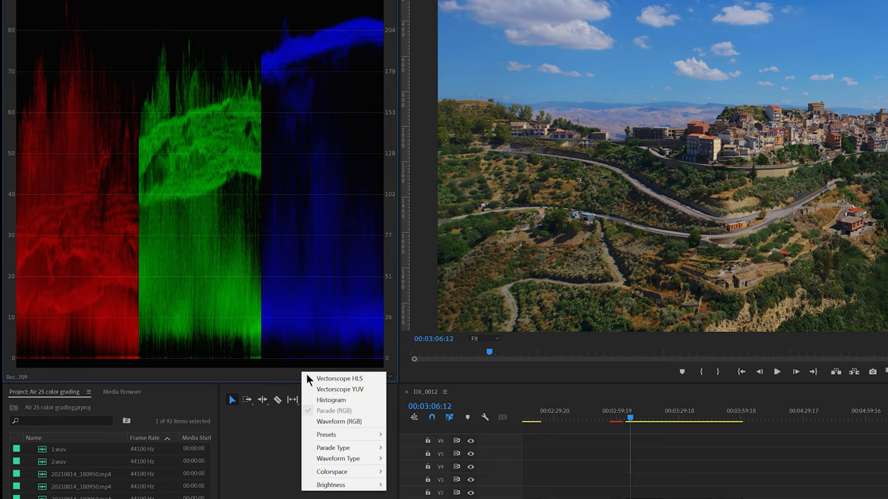
mouse_move(336, 411)
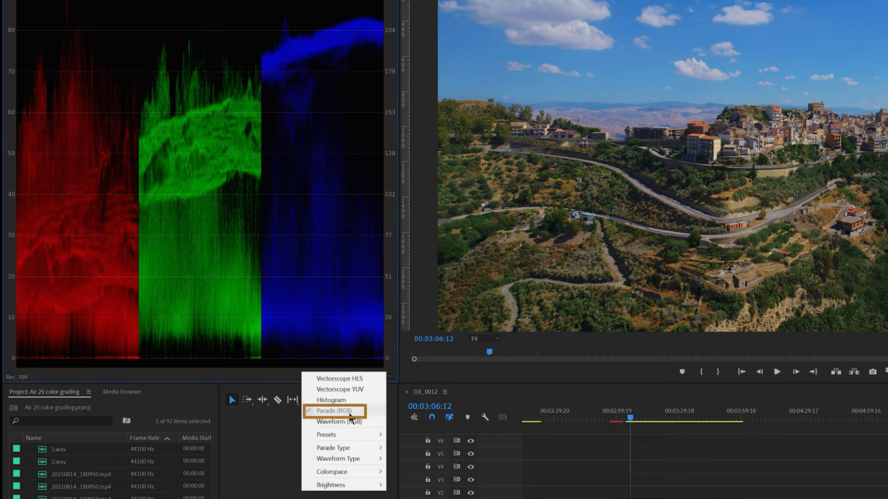
mouse_move(352, 422)
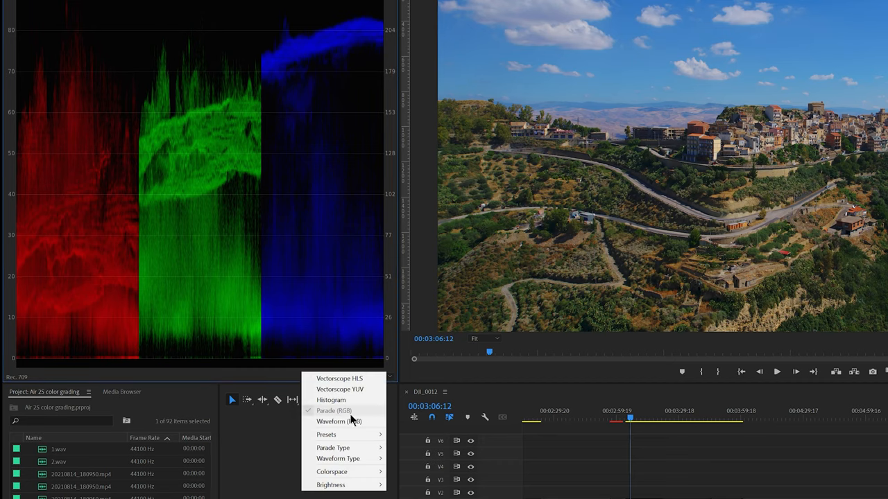
mouse_move(340, 388)
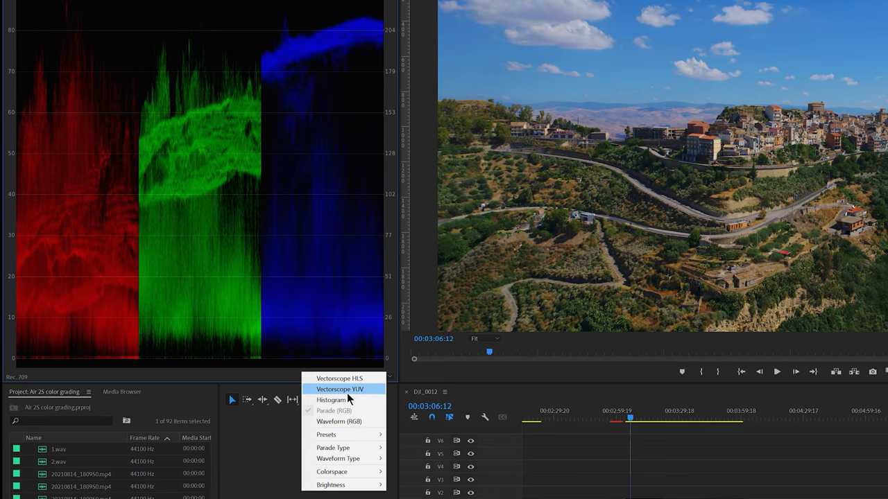
left_click(339, 389)
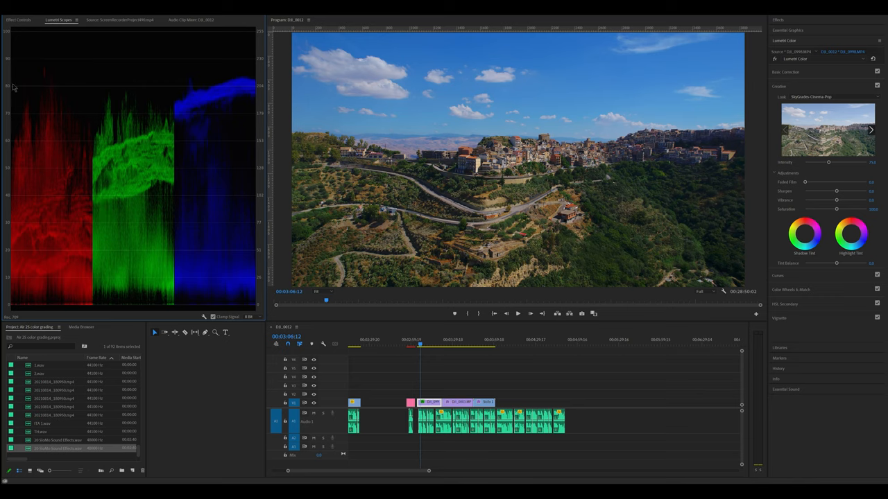
mouse_move(95, 92)
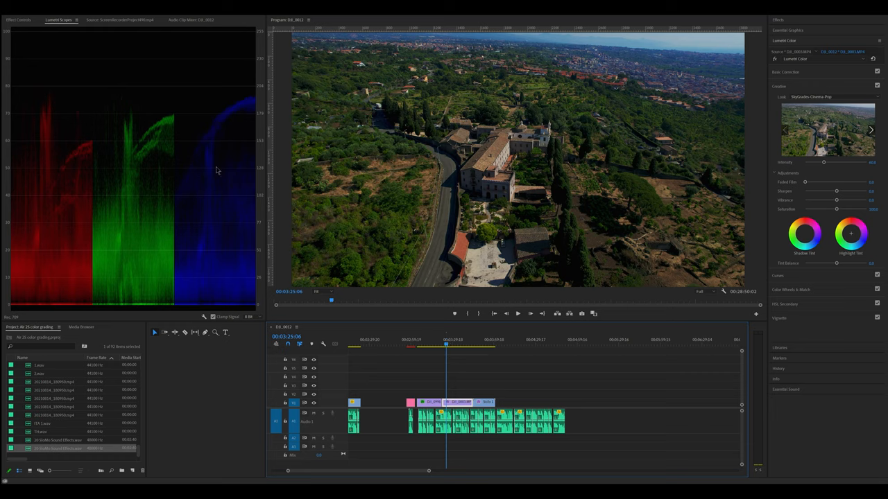
mouse_move(344, 241)
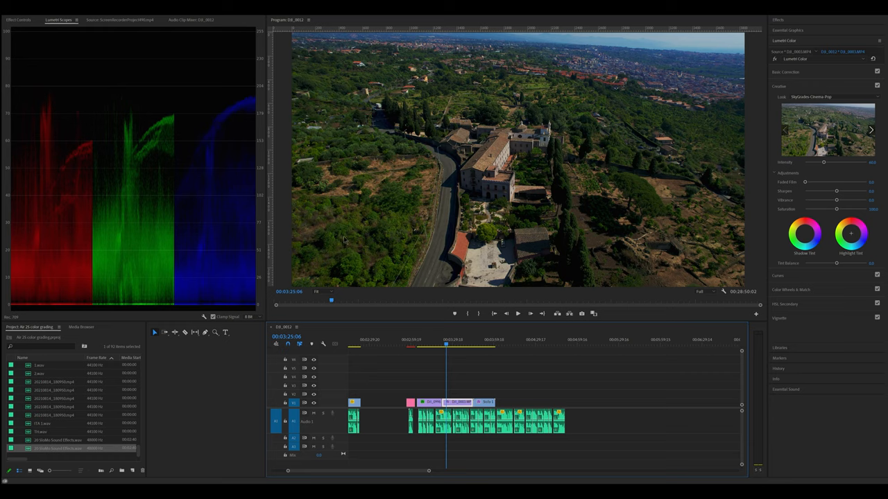
mouse_move(118, 129)
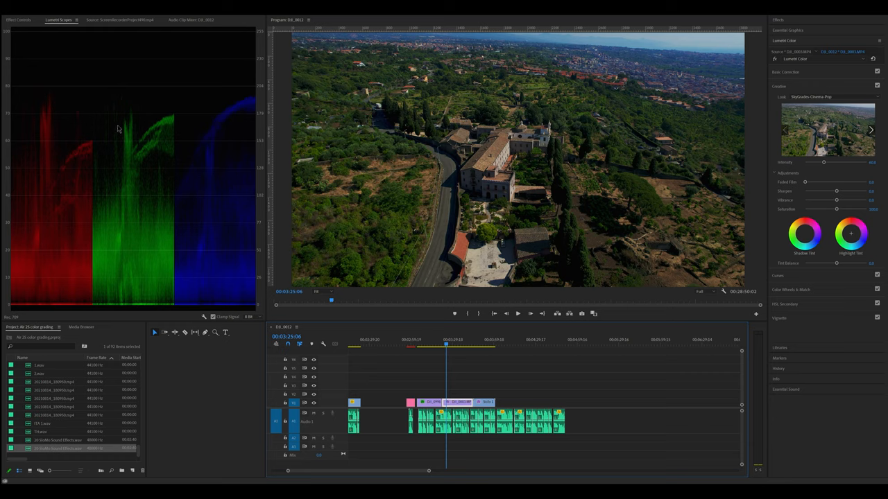
mouse_move(871, 172)
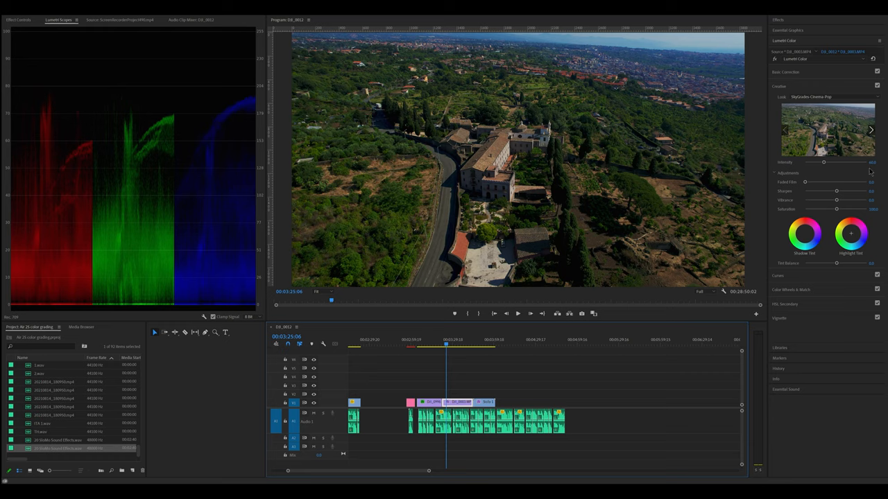
mouse_move(826, 81)
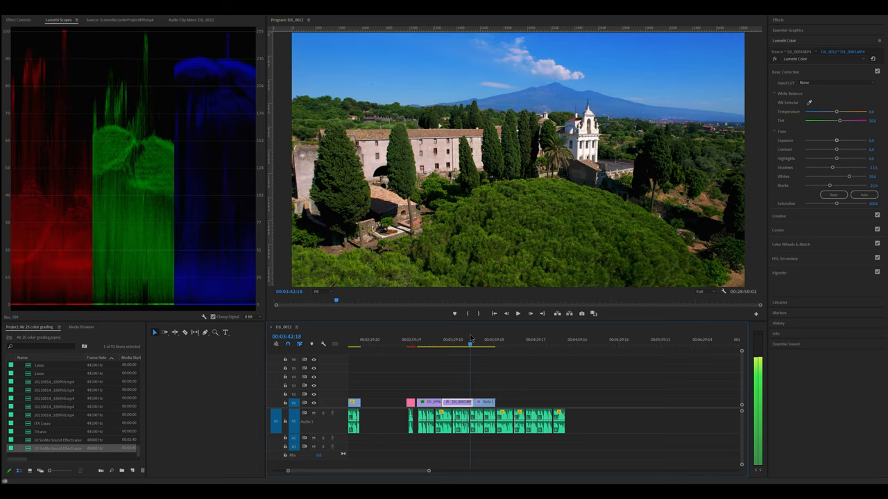
- Move the playhead through the monastery road shot to the coastline shot
left_click(447, 344)
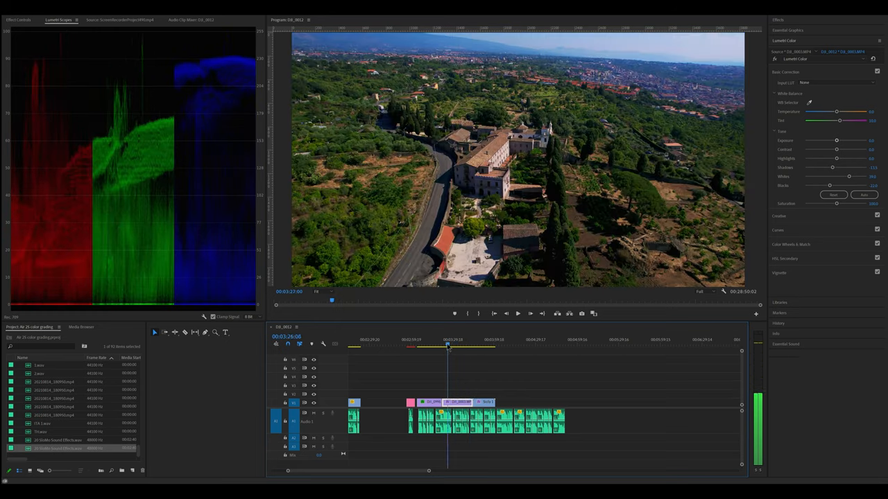
left_click(479, 344)
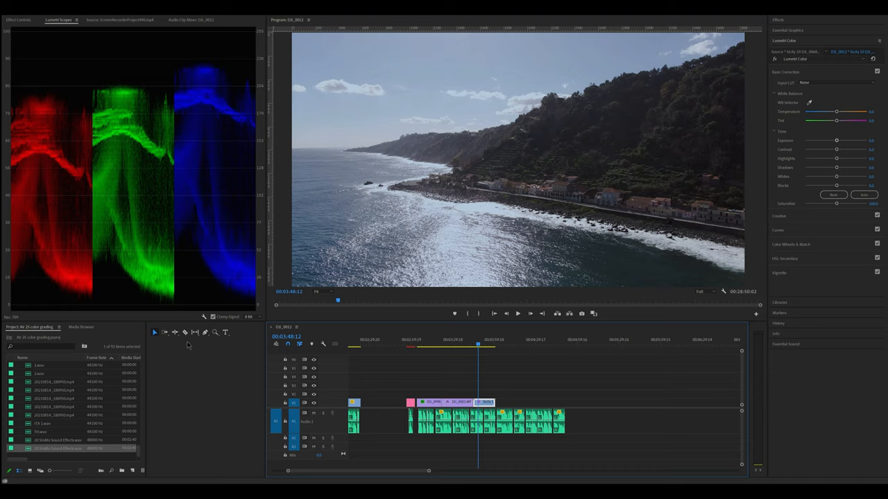
mouse_move(467, 231)
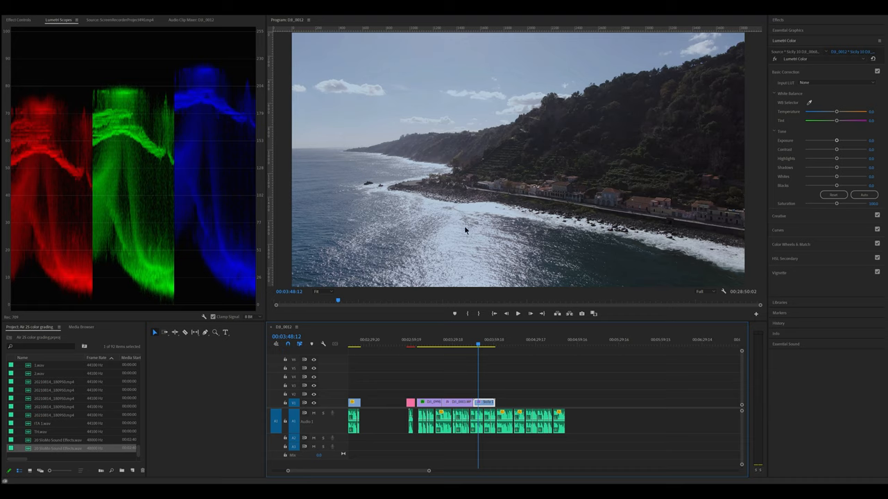
mouse_move(474, 95)
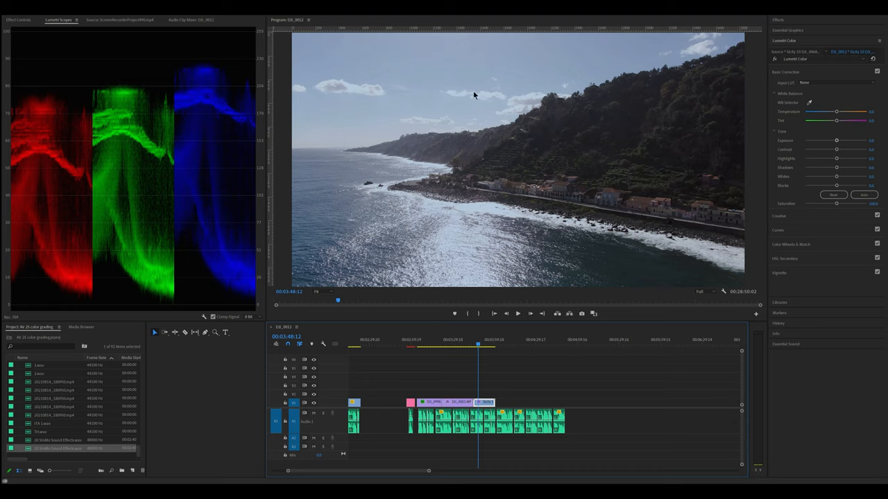
mouse_move(544, 244)
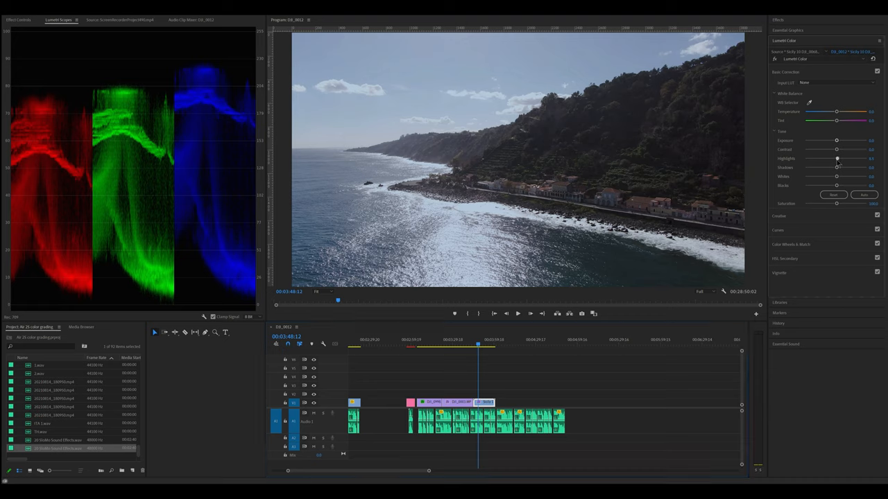
- Pull the coastline shot's highlights down, ease them partway back, and nudge its tone
left_click_drag(838, 159, 813, 159)
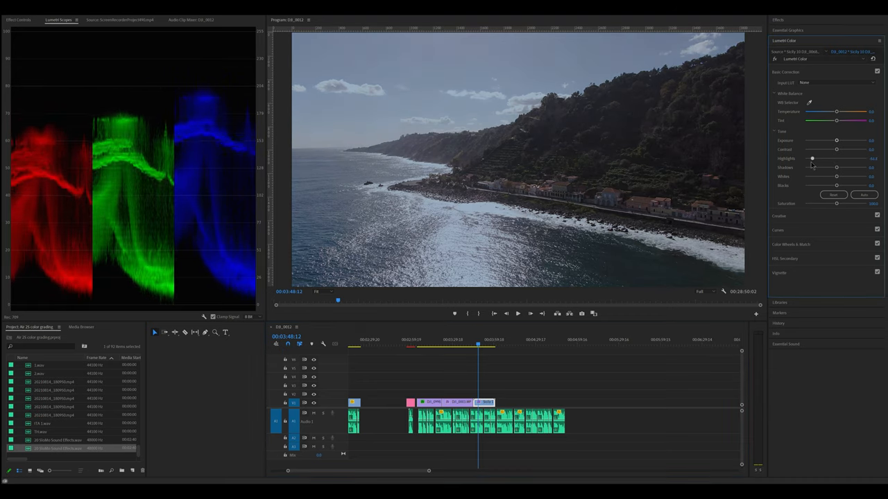
left_click_drag(835, 159, 812, 158)
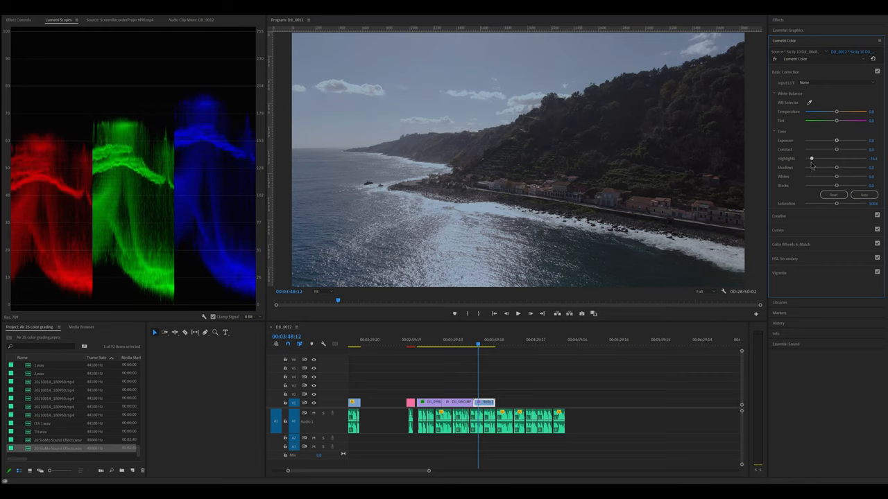
left_click_drag(811, 158, 821, 158)
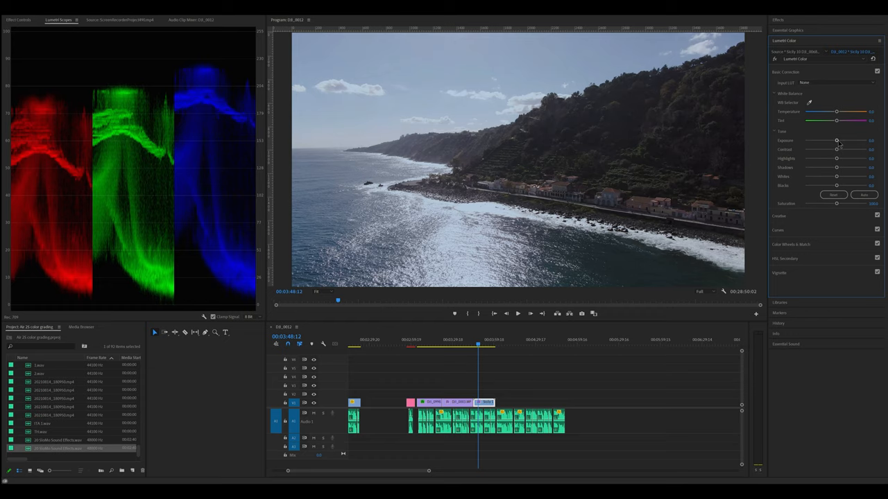
left_click_drag(835, 140, 831, 140)
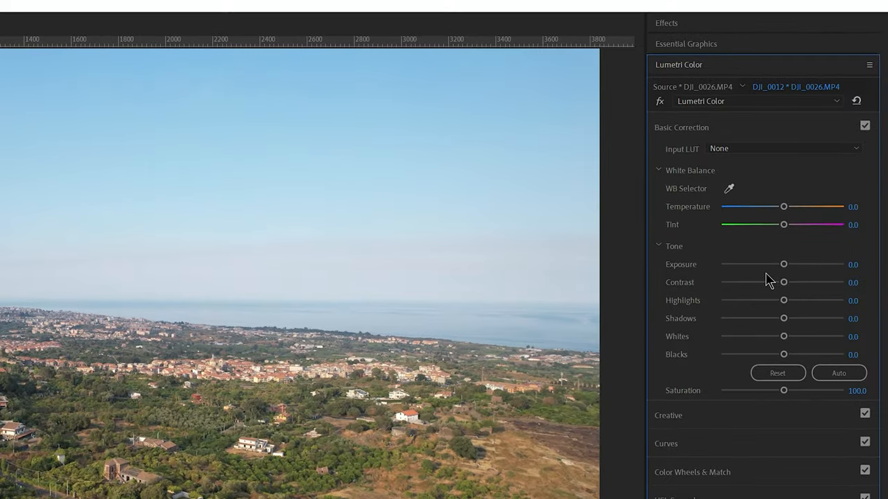
- Raise the aerial town clip's contrast, then tame its highlights and shadows against the RGB parade
left_click(763, 283)
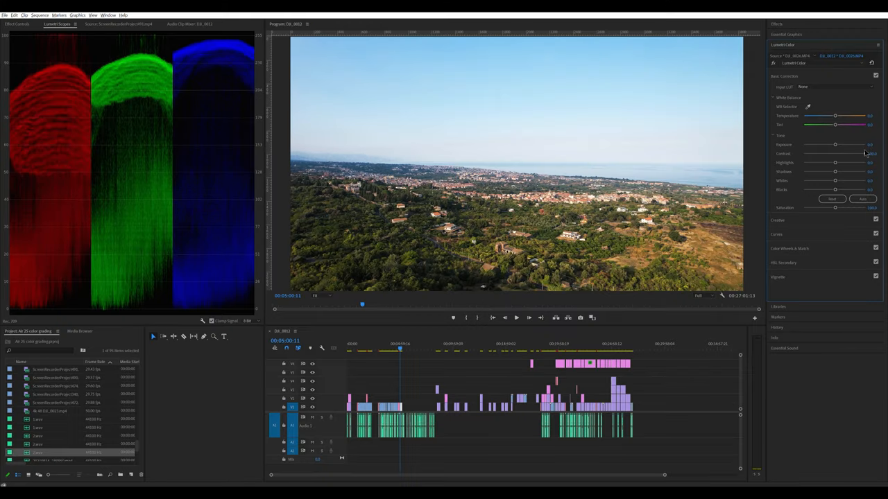
left_click_drag(835, 153, 845, 153)
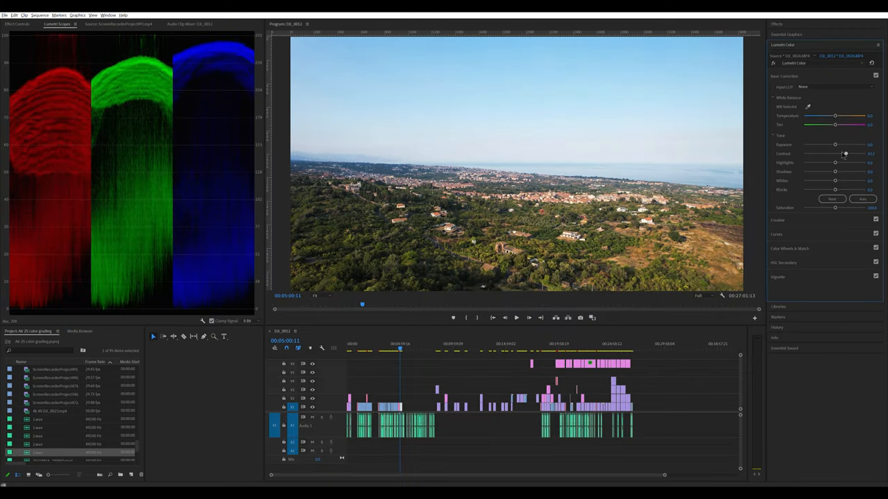
left_click_drag(835, 153, 824, 153)
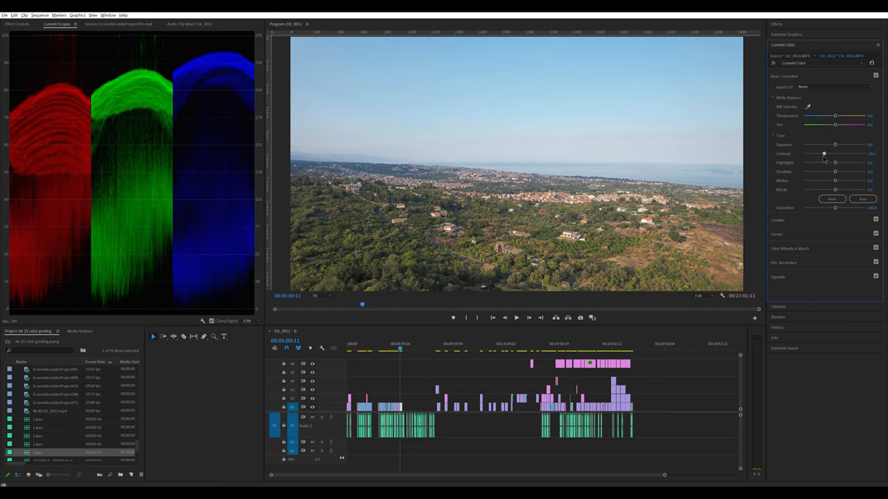
left_click_drag(824, 153, 807, 153)
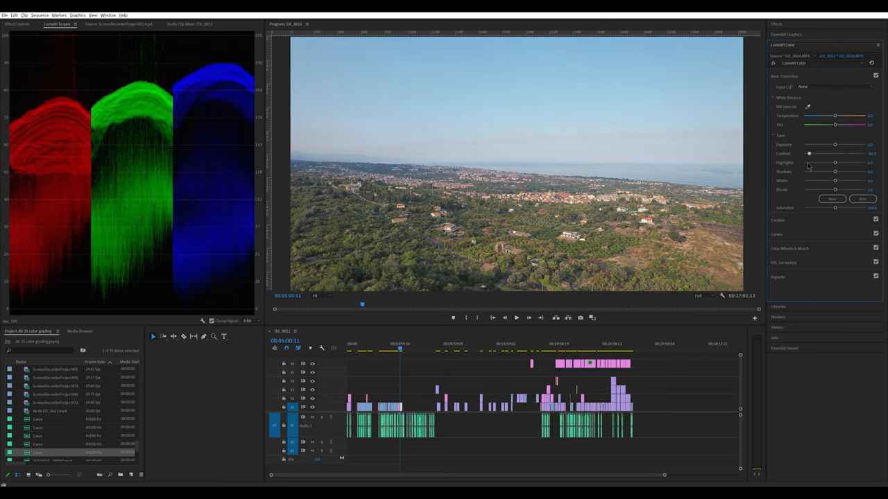
left_click_drag(808, 153, 803, 152)
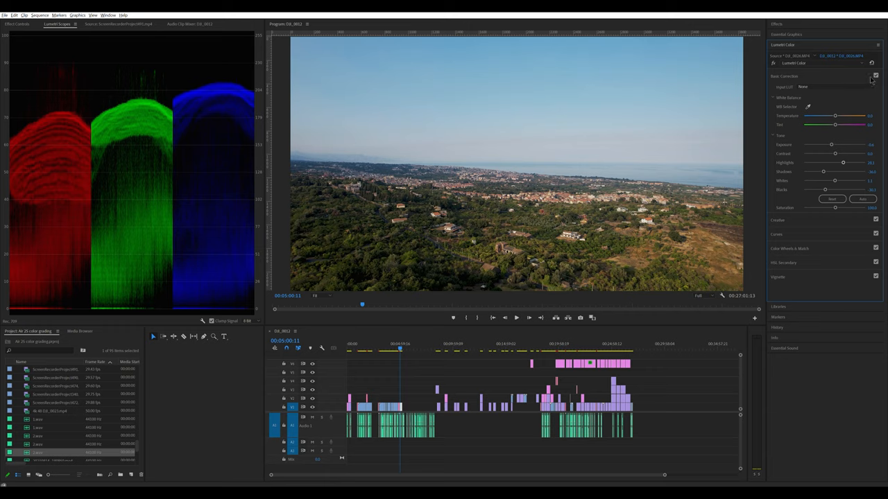
mouse_move(669, 114)
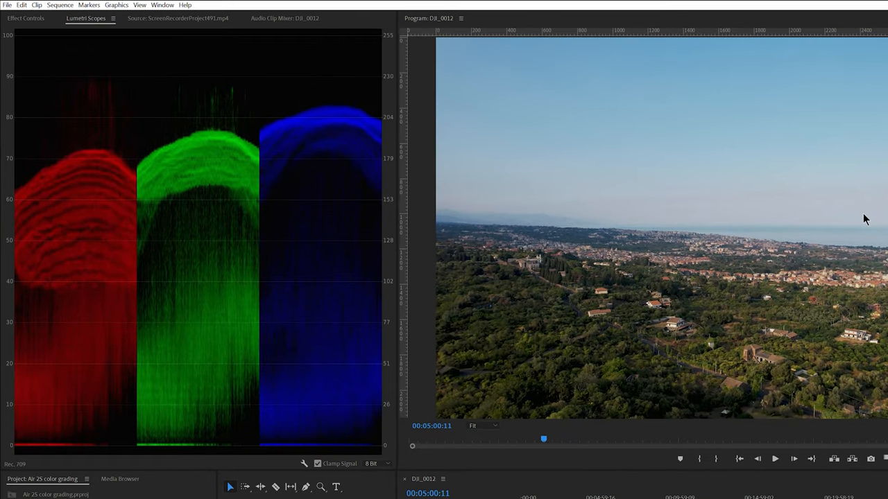
mouse_move(854, 233)
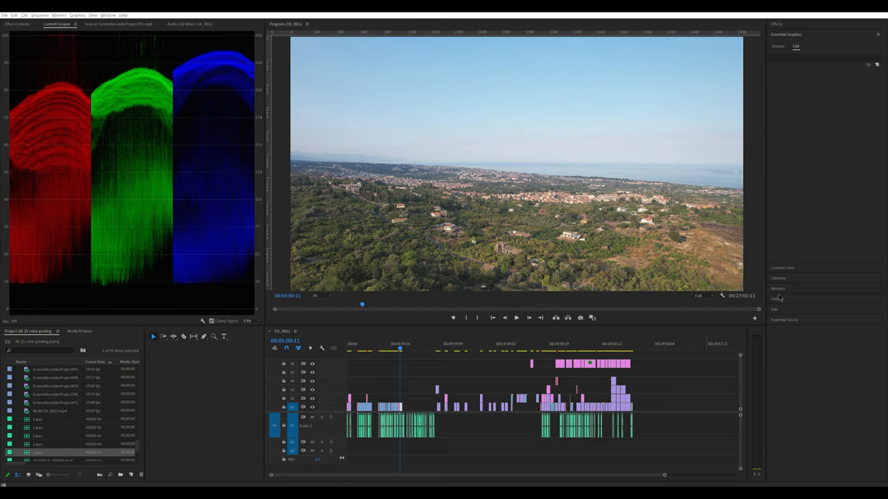
mouse_move(780, 269)
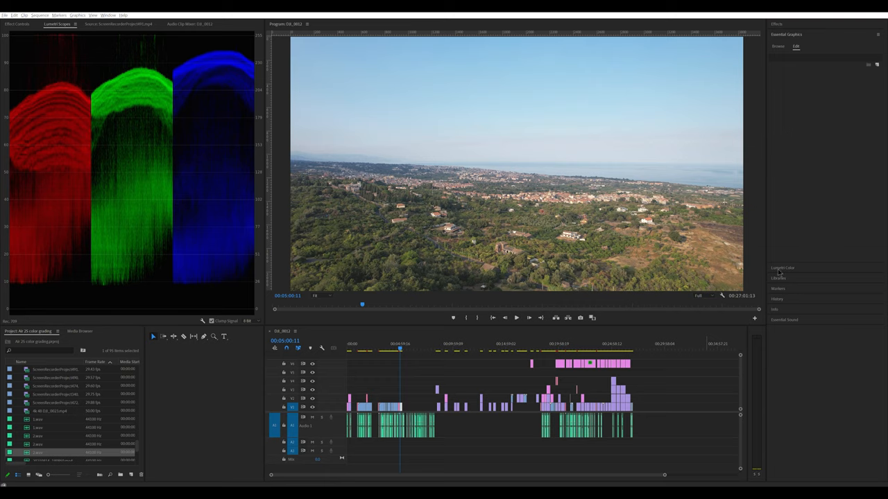
- Deepen the town clip's blacks and ease its whites for a balanced tone range
left_click(782, 268)
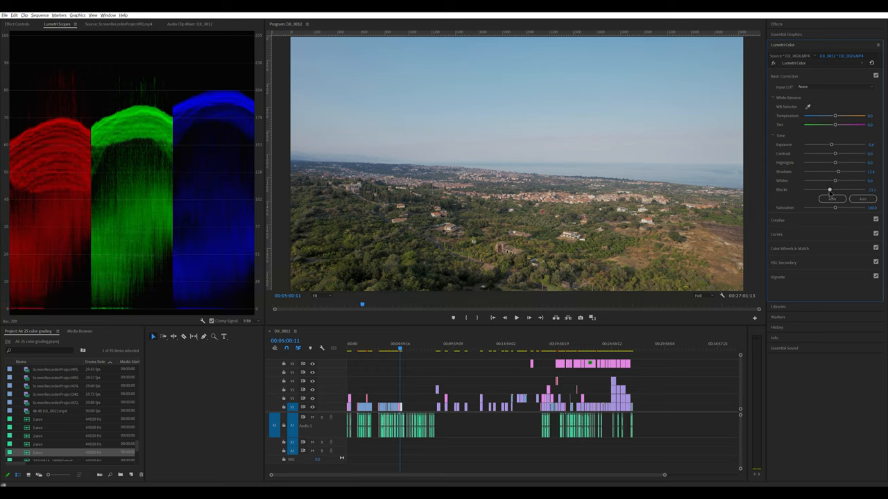
left_click_drag(830, 188, 825, 189)
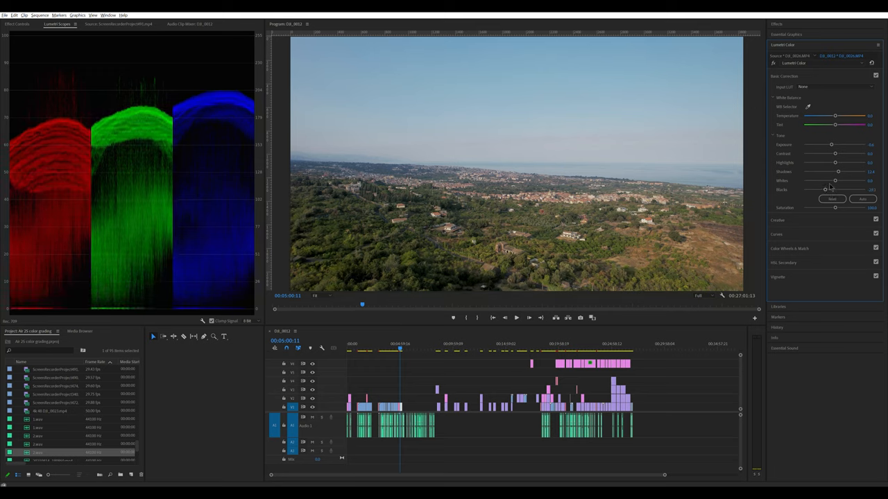
left_click_drag(838, 189, 825, 188)
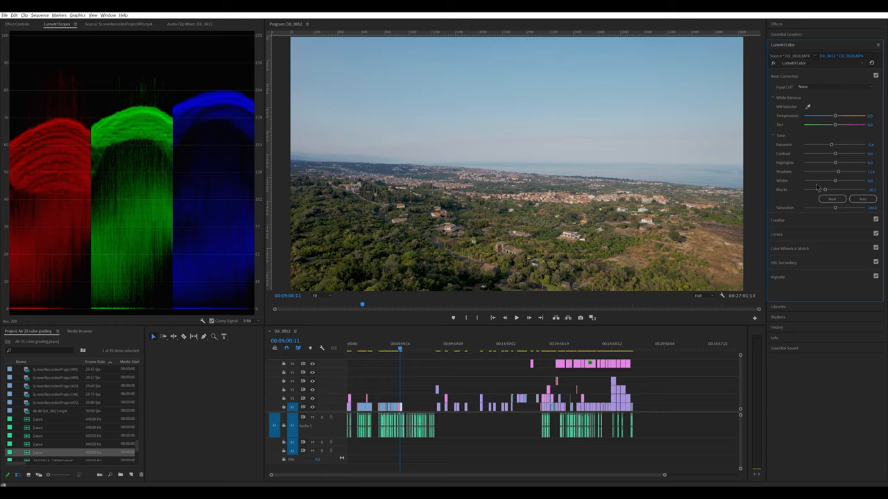
left_click_drag(835, 172, 832, 172)
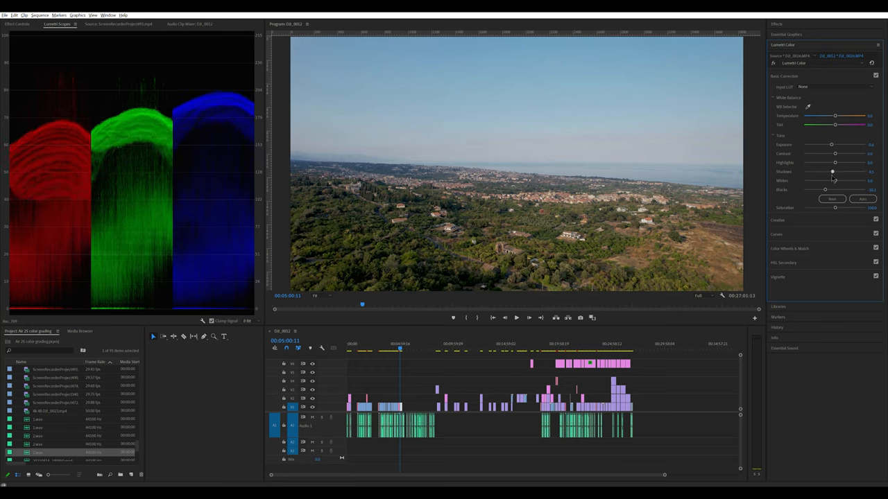
left_click_drag(833, 172, 823, 172)
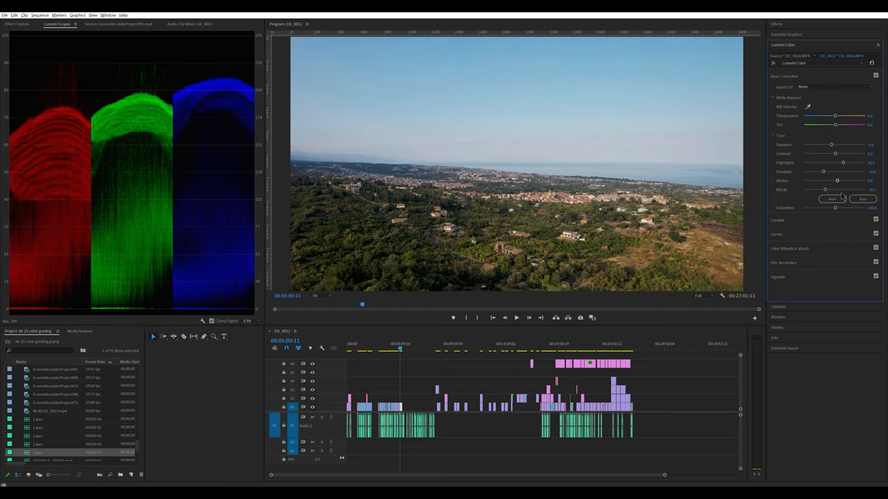
left_click_drag(837, 180, 836, 181)
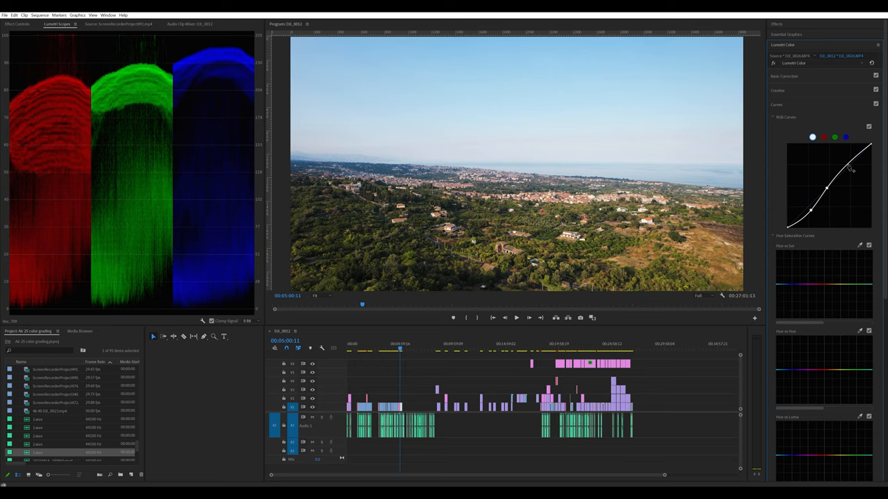
- Bend the RGB master curve into an S shape with an extra control point
left_click_drag(848, 165, 848, 160)
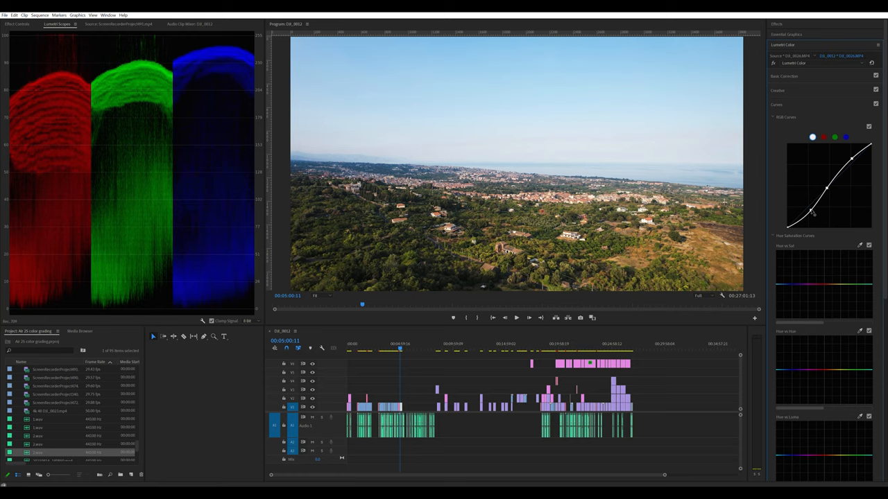
left_click(783, 75)
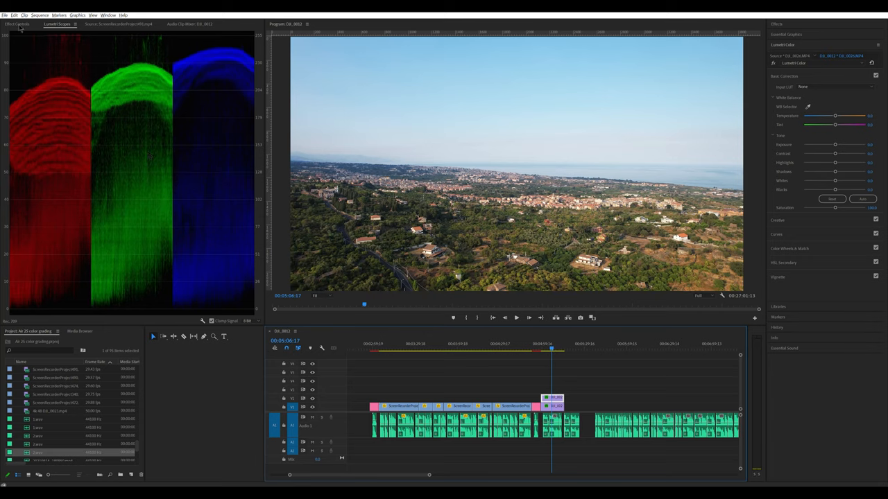
- Set the layered drone clip's Opacity blend mode to a contrast mode such as Overlay
left_click(17, 25)
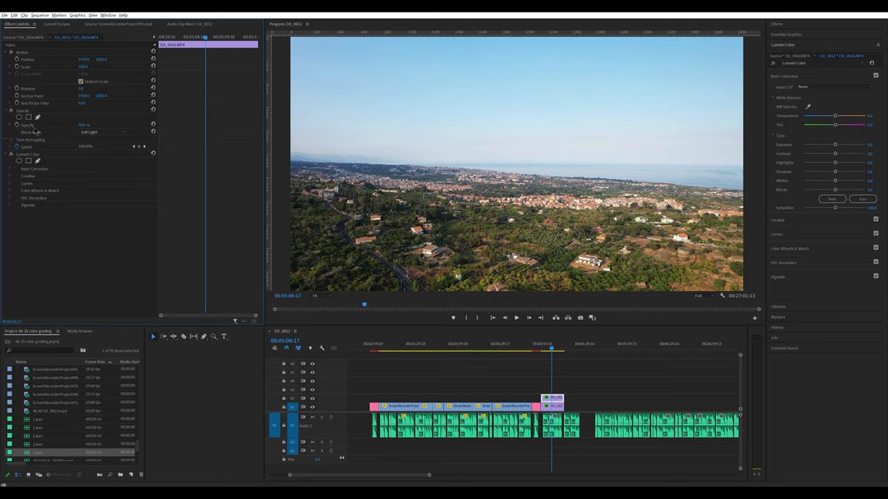
left_click(104, 132)
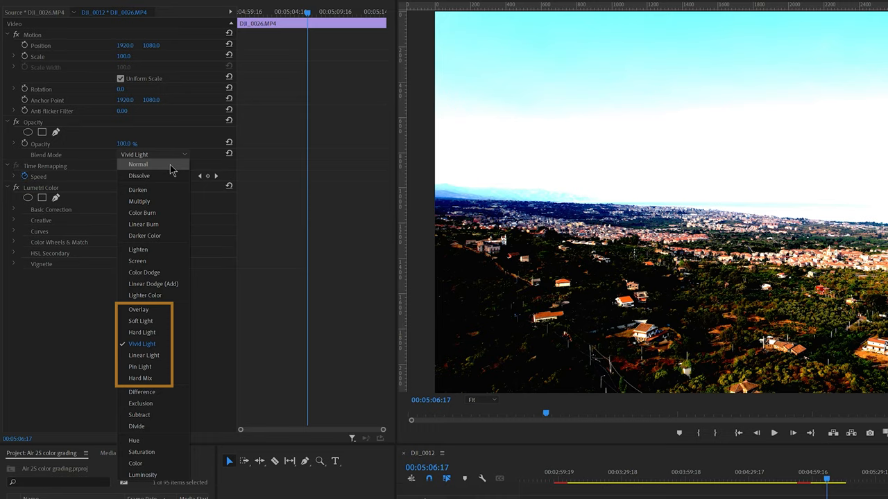
left_click(139, 163)
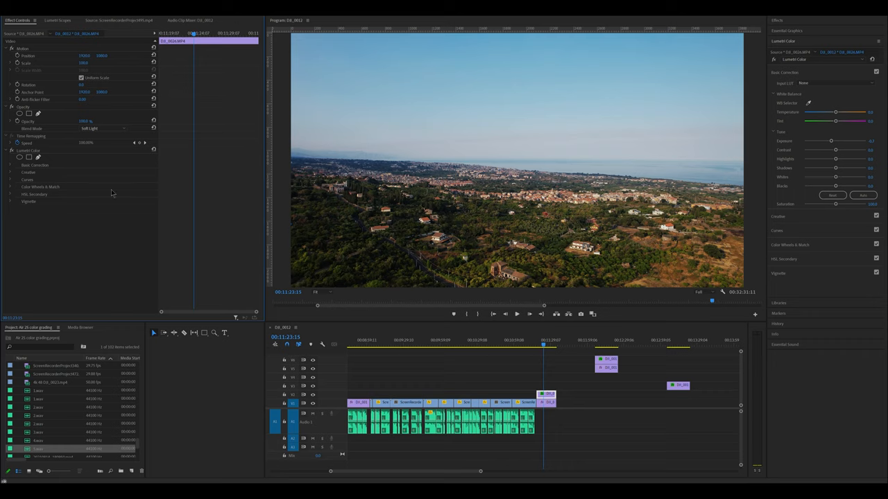
left_click(104, 128)
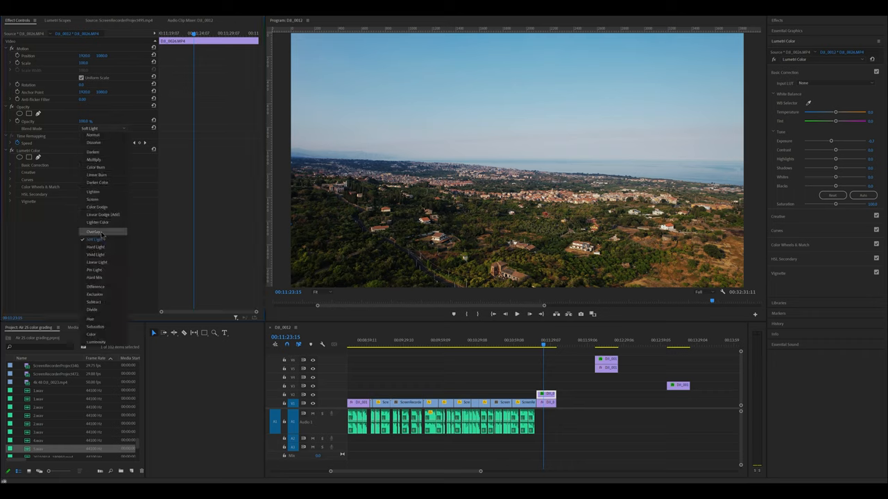
left_click(95, 230)
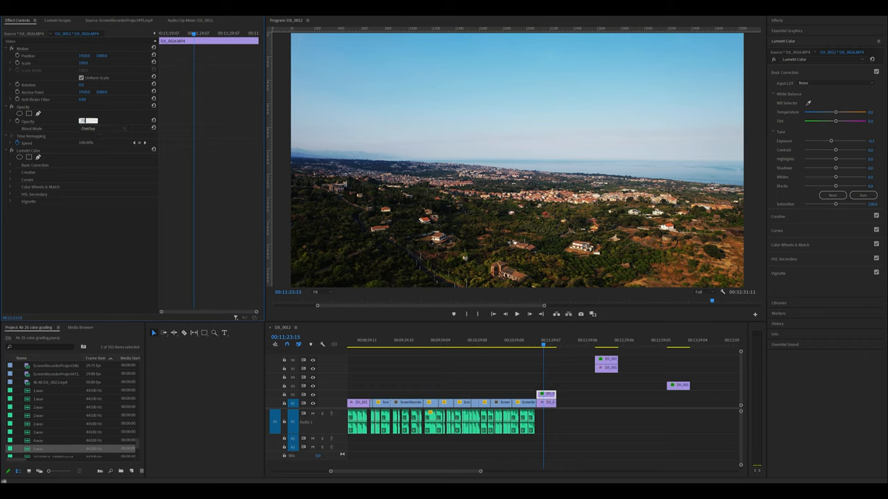
- Cycle through further contrast blend modes like Soft Light and Vivid Light to compare
left_click(104, 127)
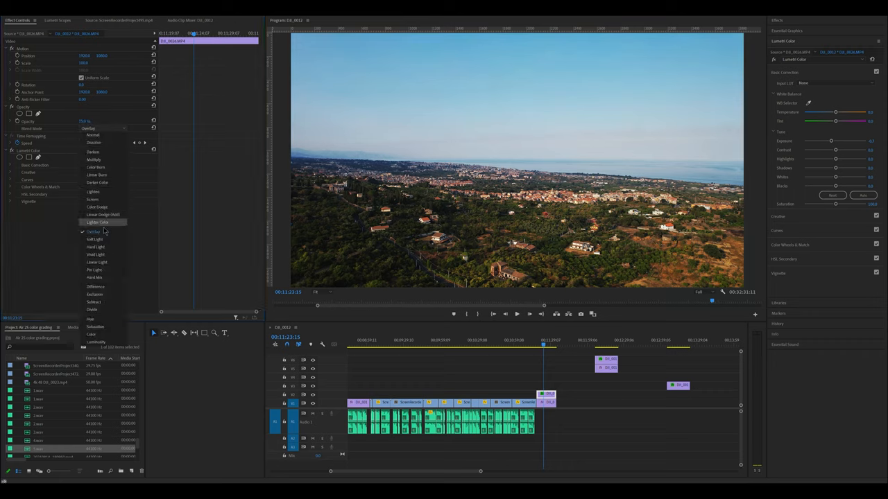
left_click(96, 247)
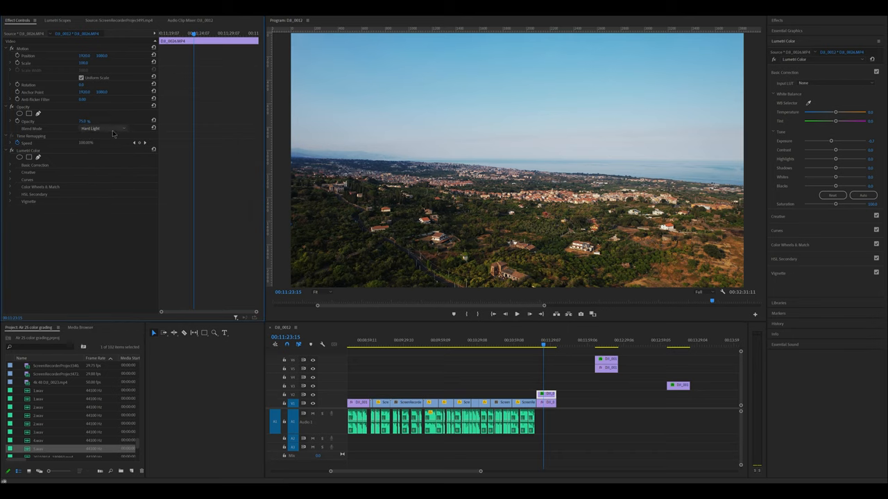
left_click(100, 128)
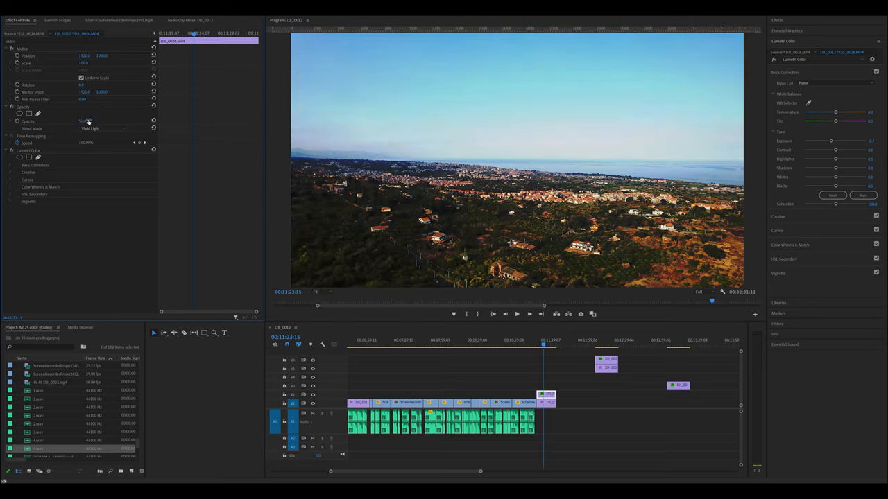
left_click(104, 127)
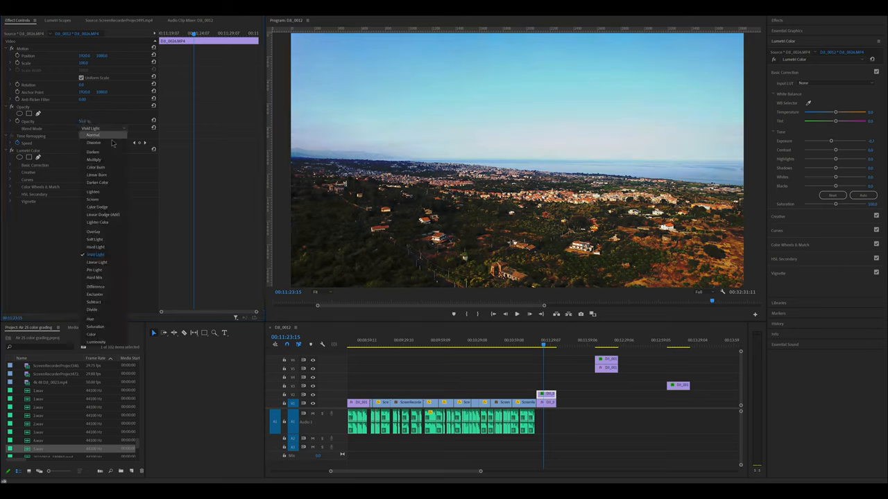
left_click(97, 262)
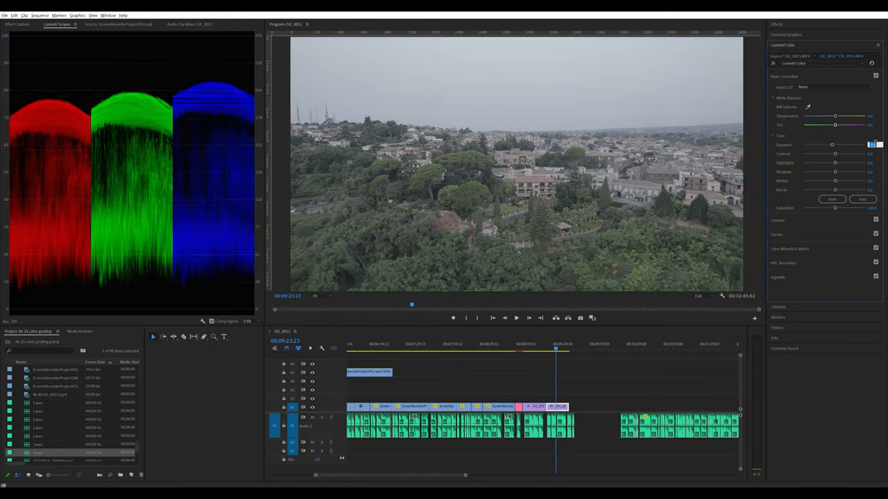
- Nudge the overcast town clip's tone sliders so its RGB parade reaches higher
left_click_drag(835, 172, 811, 172)
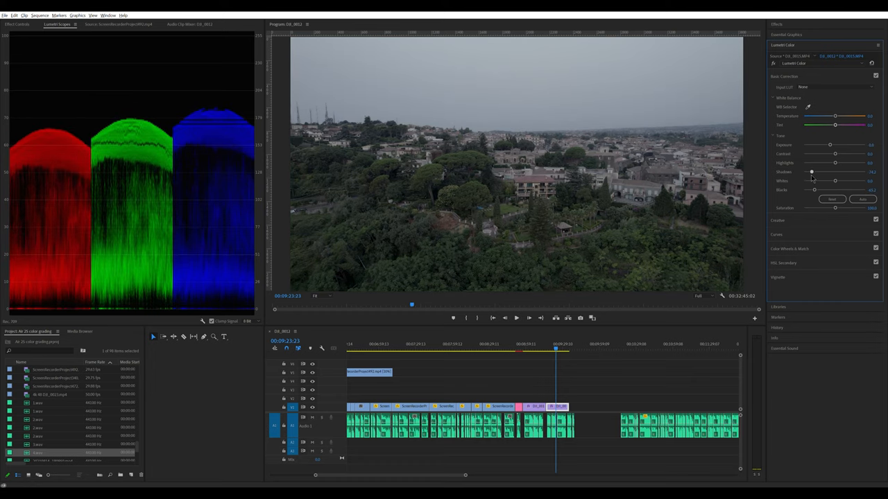
left_click_drag(835, 162, 842, 162)
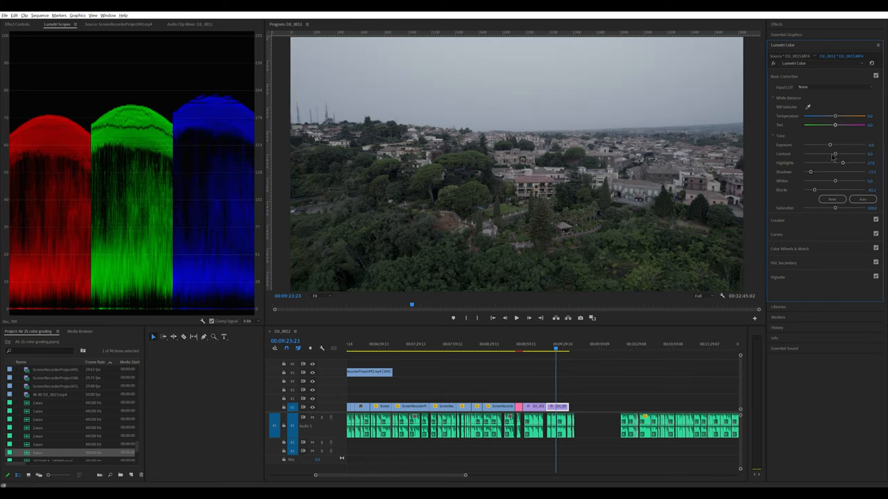
left_click_drag(843, 162, 836, 163)
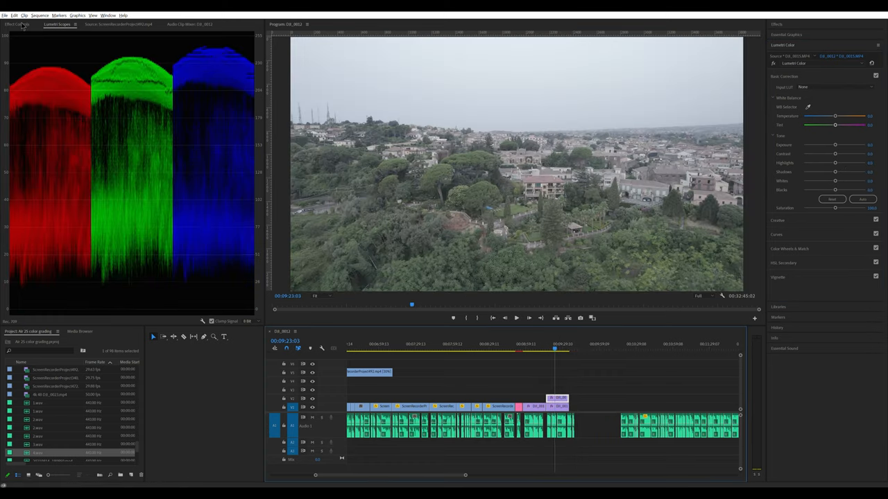
left_click(104, 131)
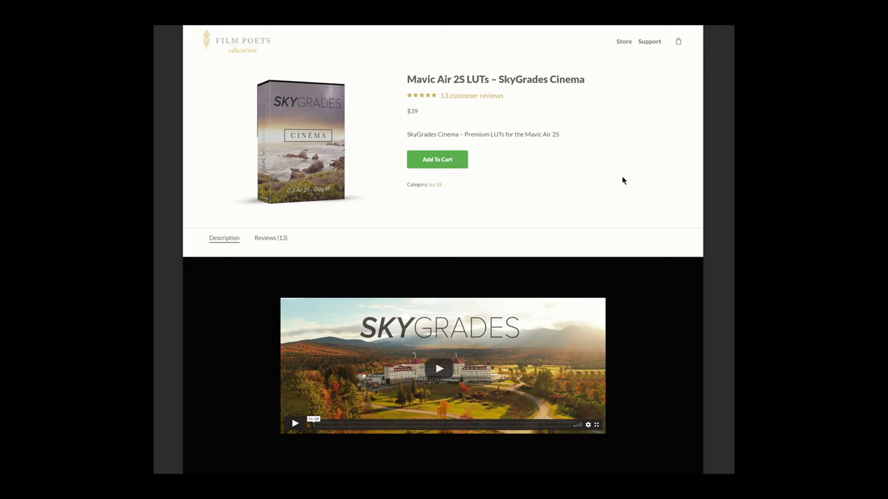
- Play the SkyGrades promo video on the Mavic Air 2S Cinema product page
scroll("down", 3)
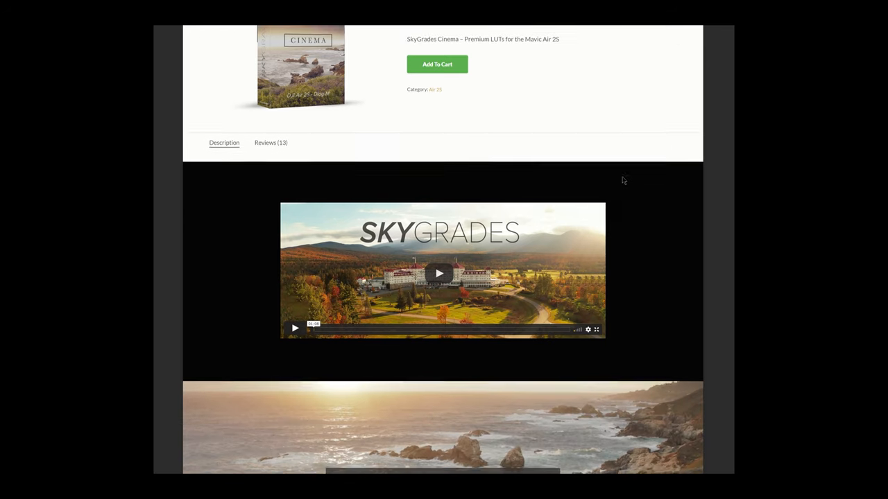
scroll("down", 3)
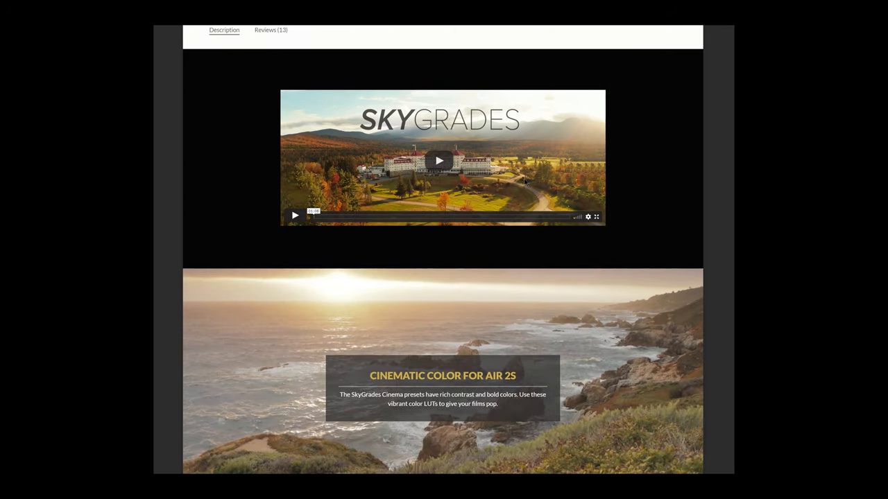
left_click(438, 161)
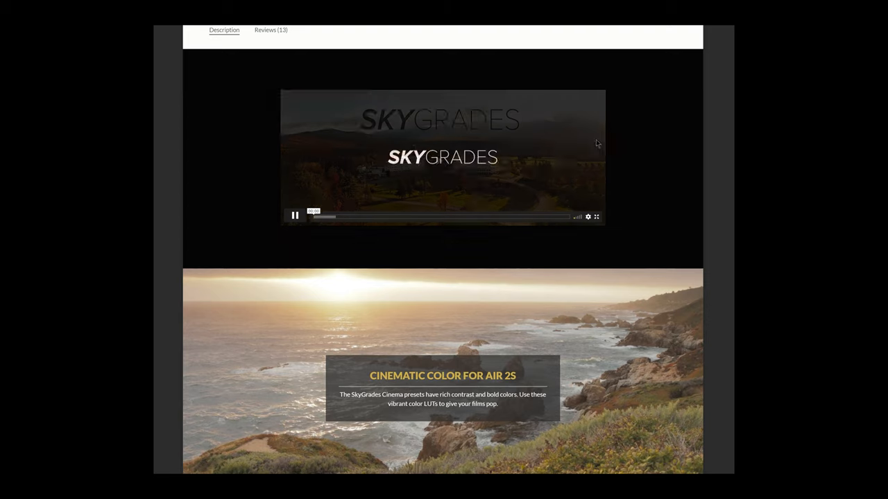
scroll("up", 3)
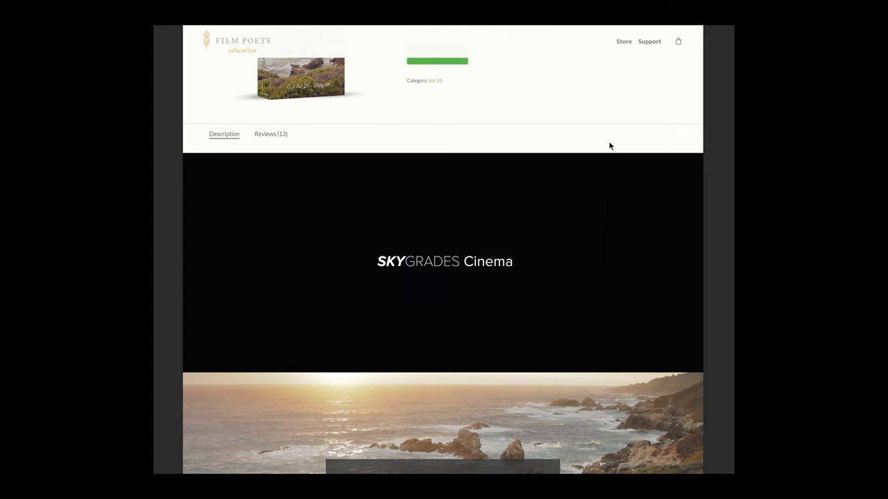
scroll("down", 3)
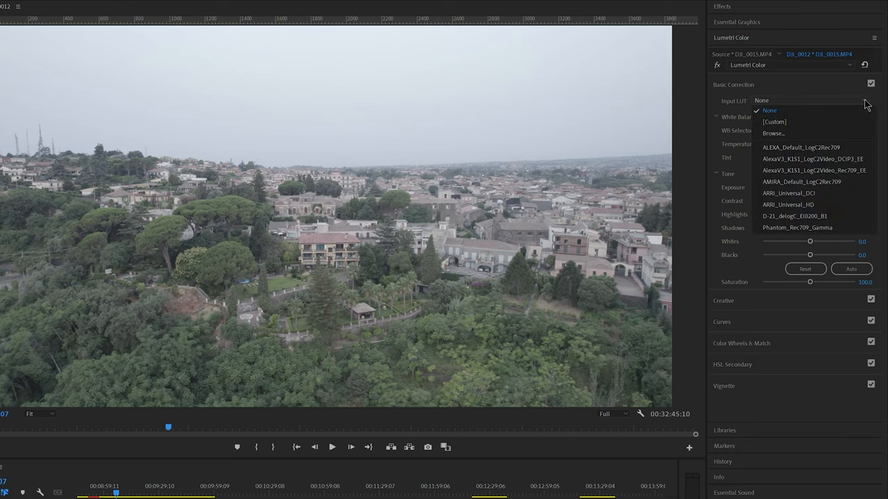
- Dismiss the Input LUT list unchosen and nudge the Creative look Intensity slider upward
left_click(768, 111)
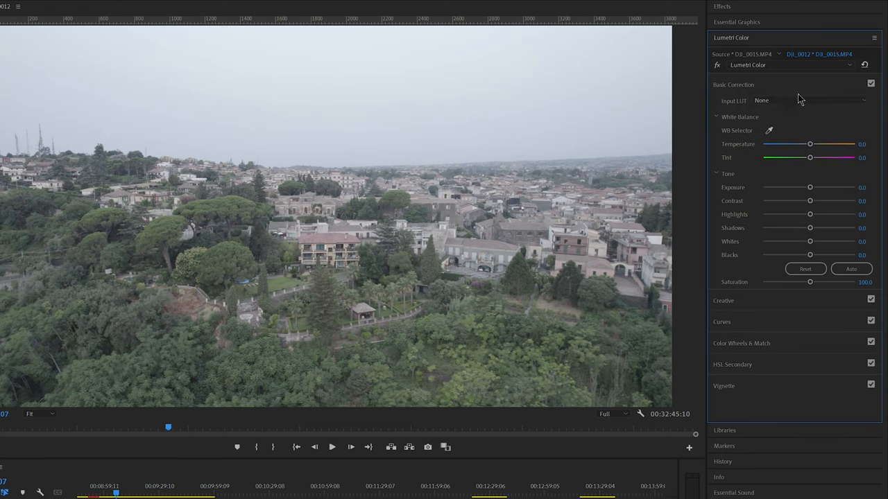
mouse_move(728, 86)
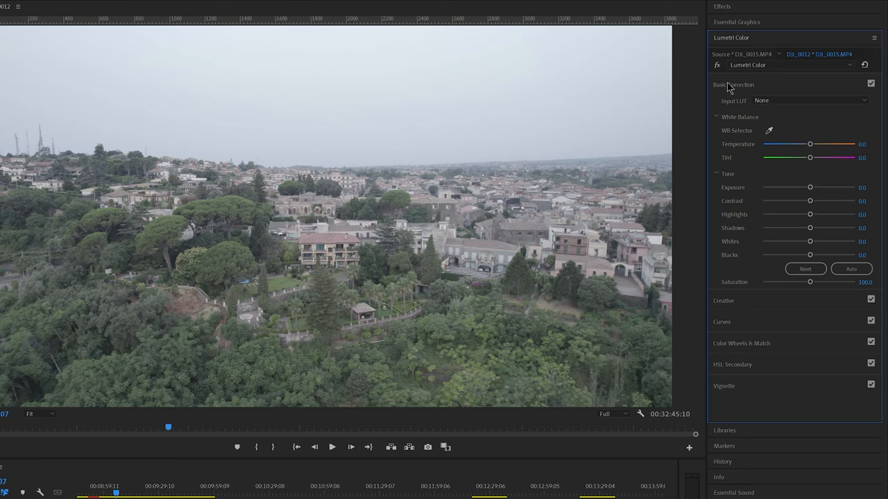
left_click(732, 85)
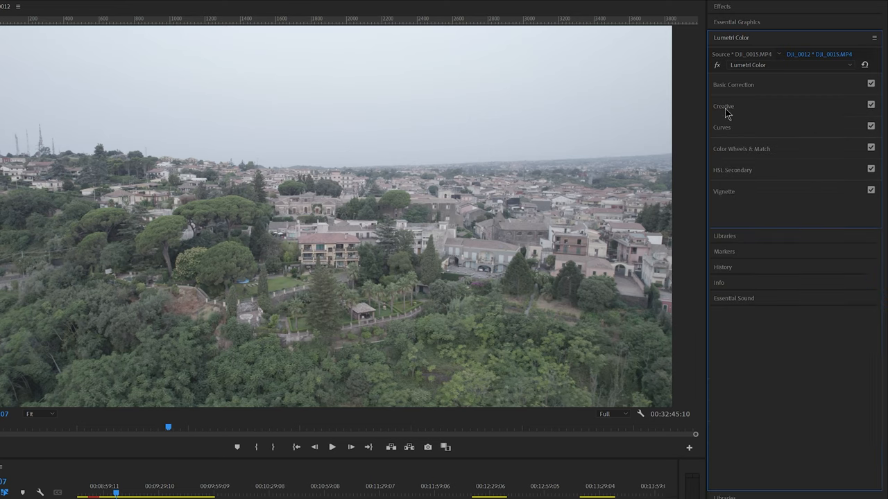
left_click(724, 106)
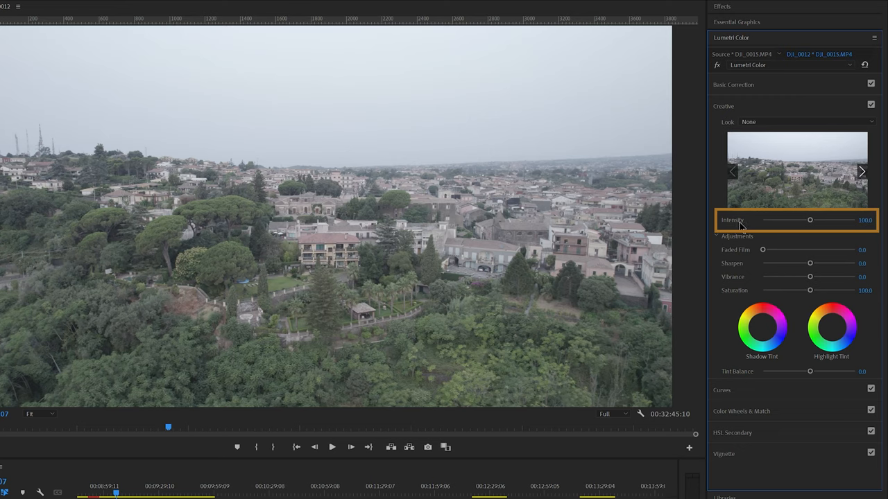
left_click_drag(810, 219, 810, 219)
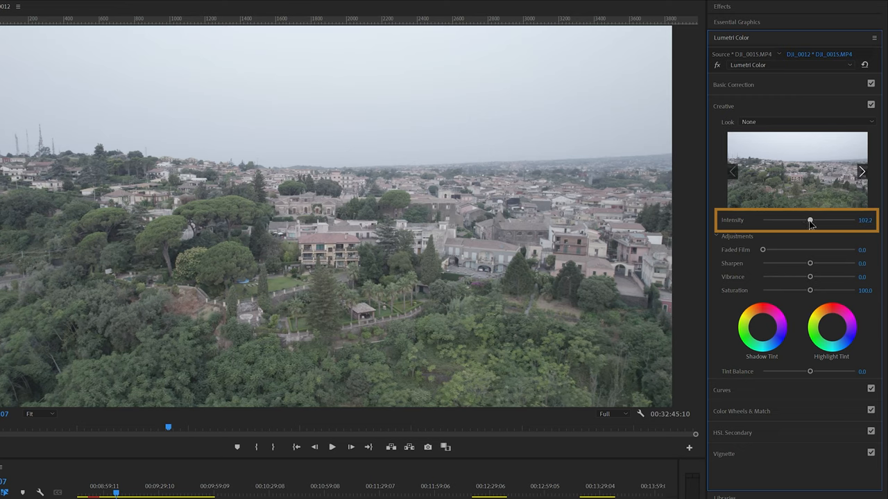
left_click_drag(810, 219, 815, 219)
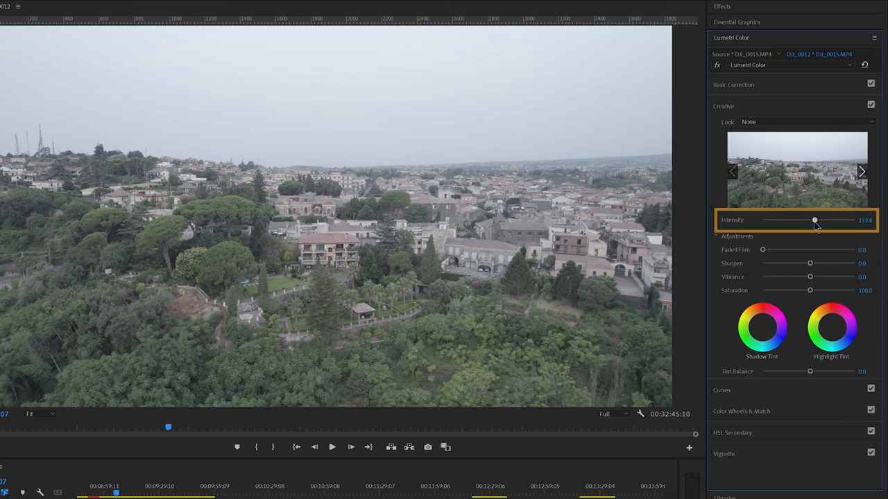
left_click_drag(816, 219, 810, 219)
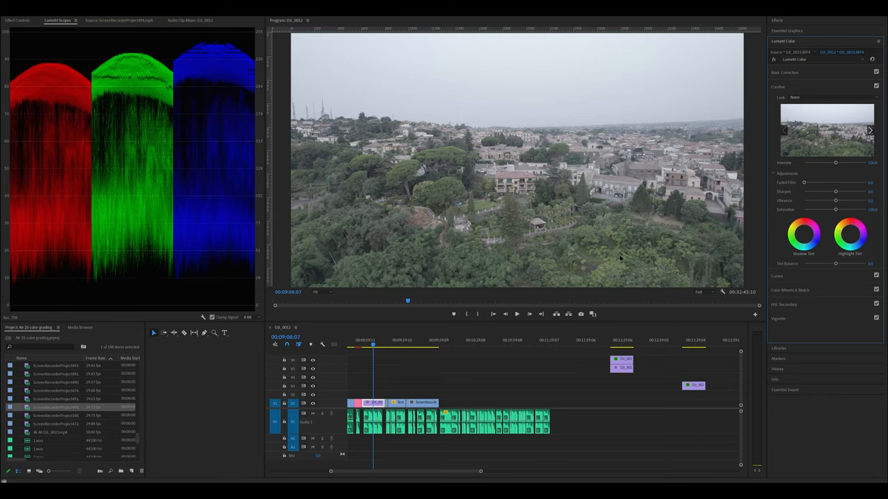
mouse_move(722, 214)
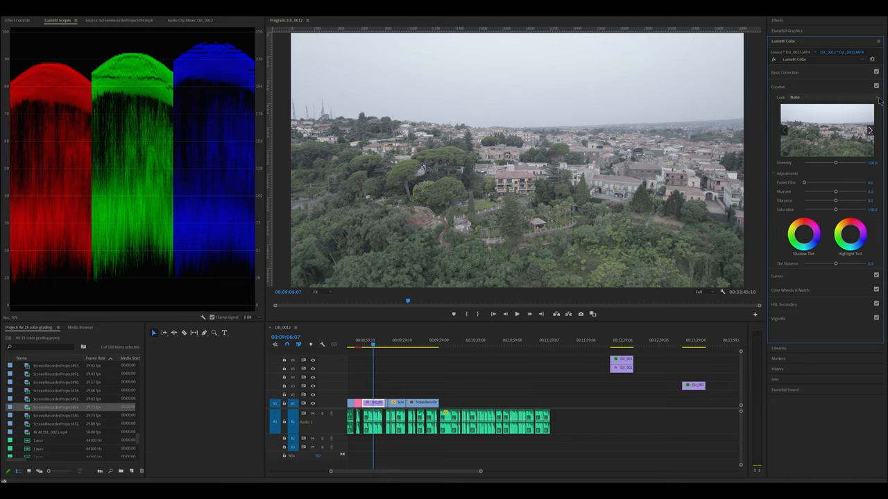
- Browse from the Creative Look list for the SkyGrades Cinema Pop .cube LUT
left_click(826, 97)
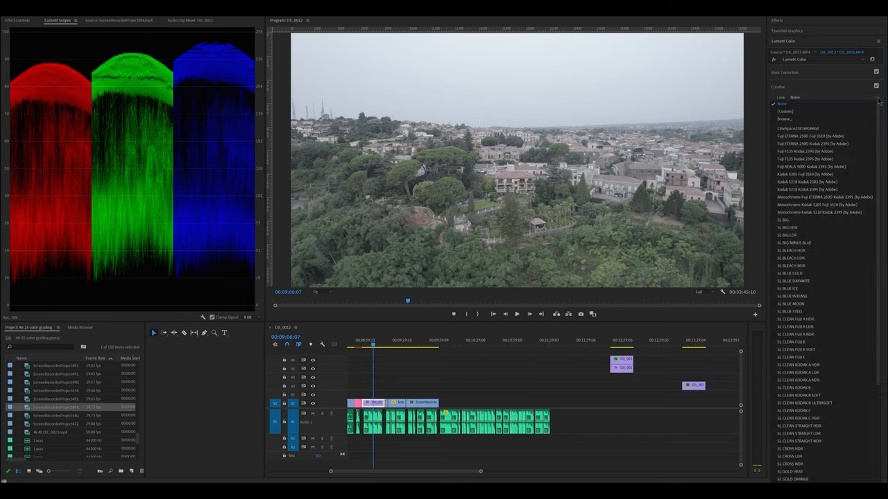
mouse_move(816, 127)
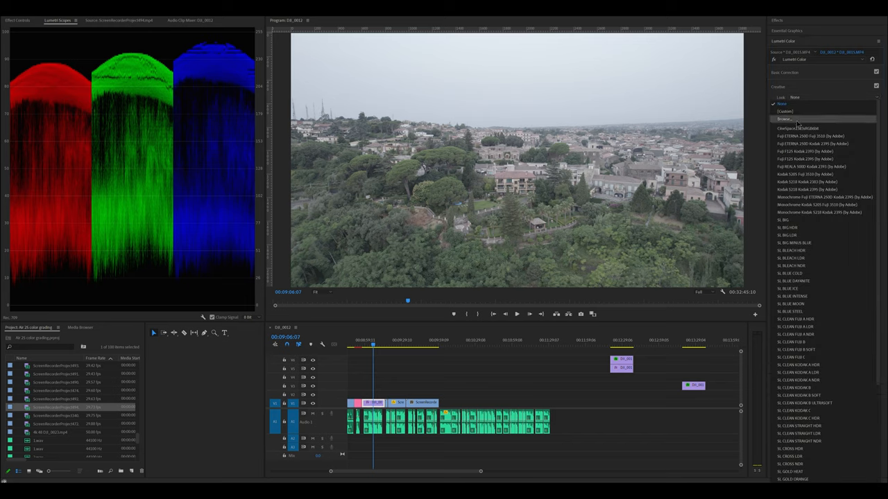
left_click(783, 120)
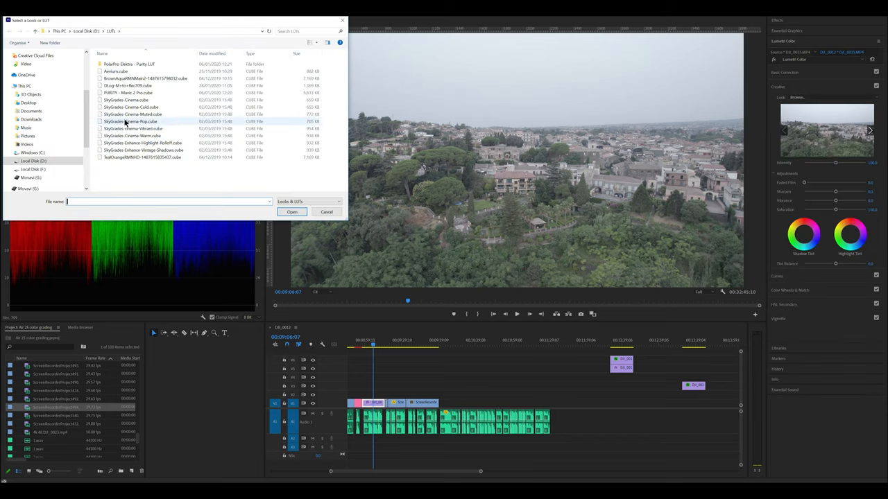
mouse_move(132, 123)
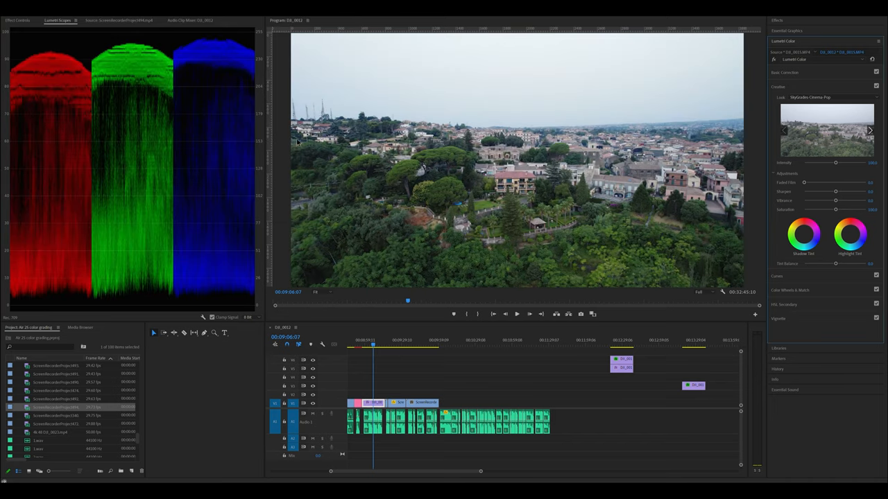
mouse_move(694, 167)
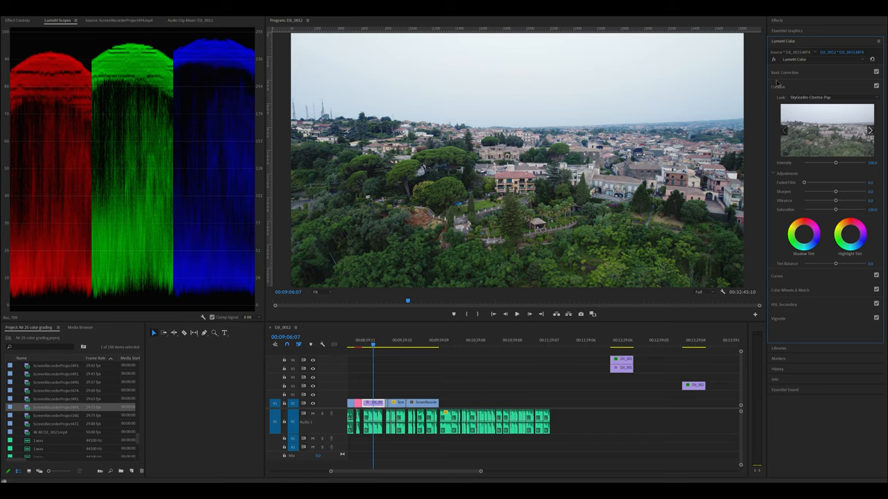
mouse_move(779, 77)
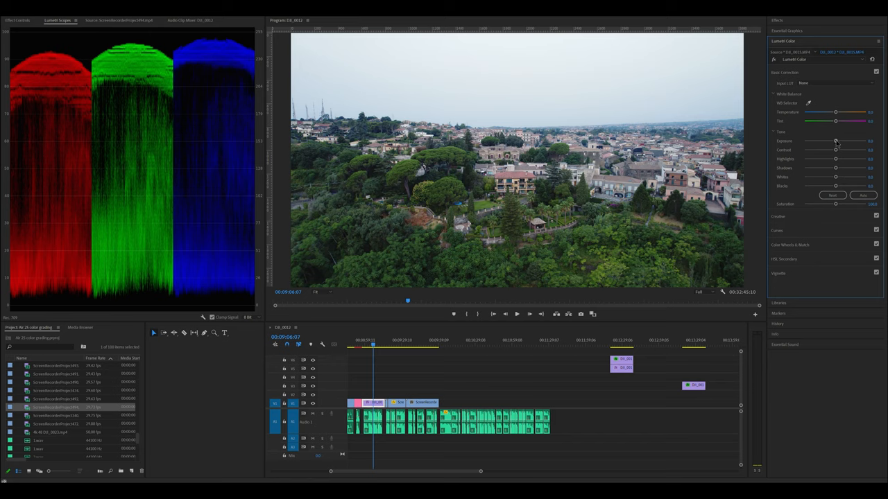
- Lower exposure, set Cinema Pop look intensity to 130, then retune the highlights
left_click_drag(835, 141, 830, 142)
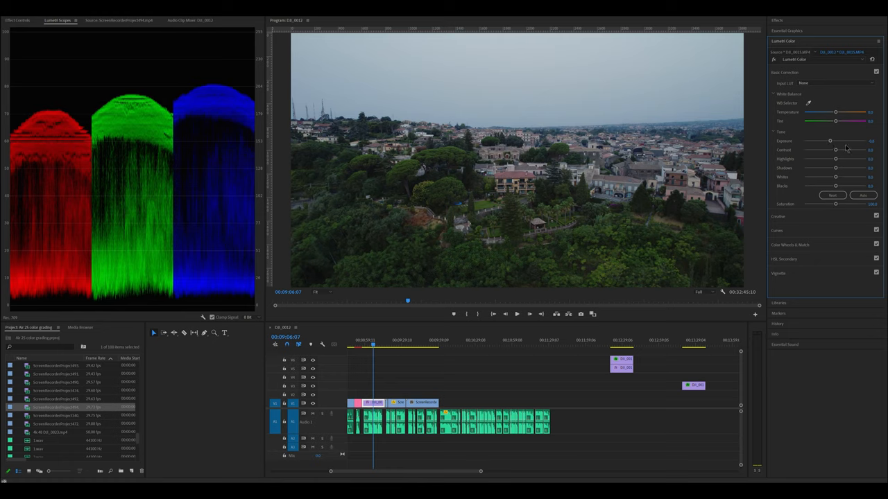
left_click(788, 216)
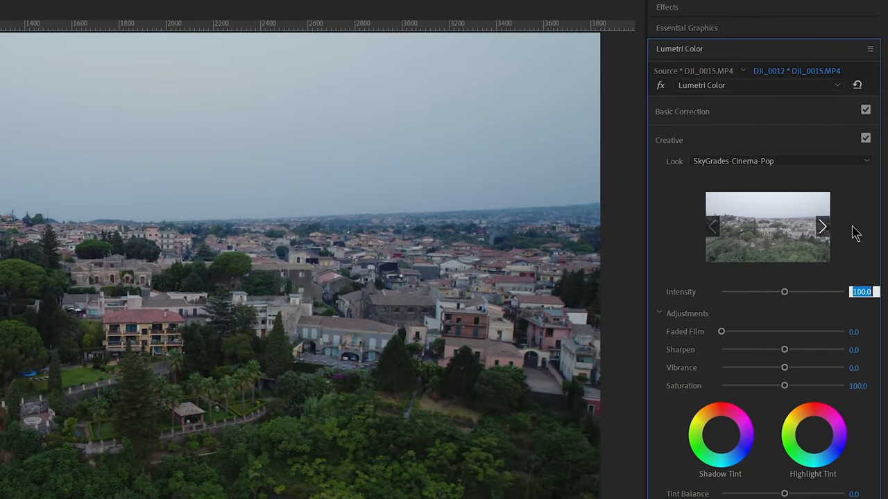
type("130")
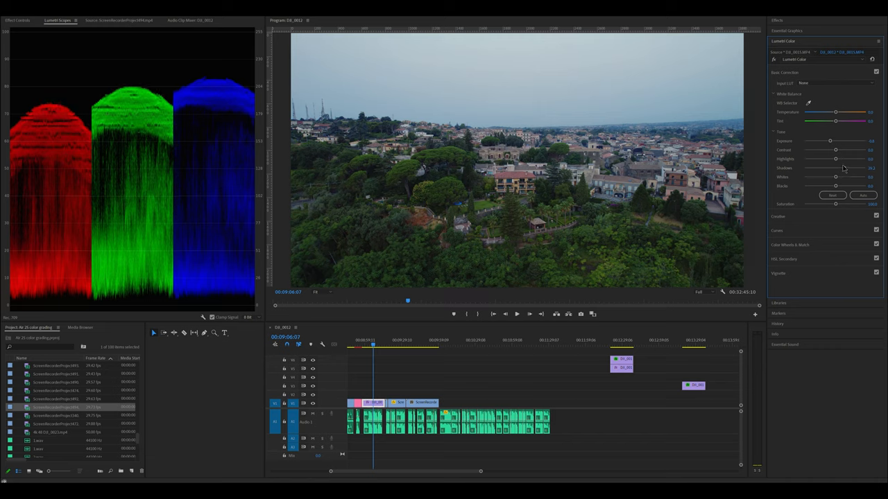
left_click_drag(835, 158, 834, 158)
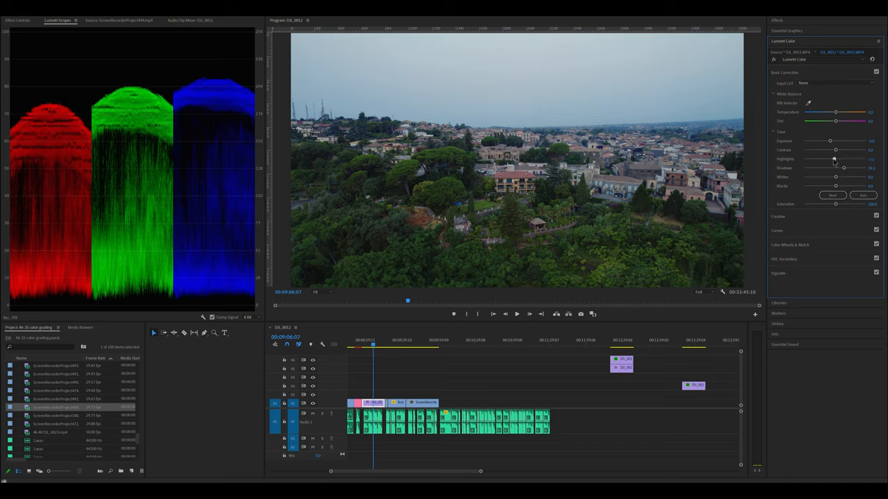
left_click_drag(835, 158, 830, 158)
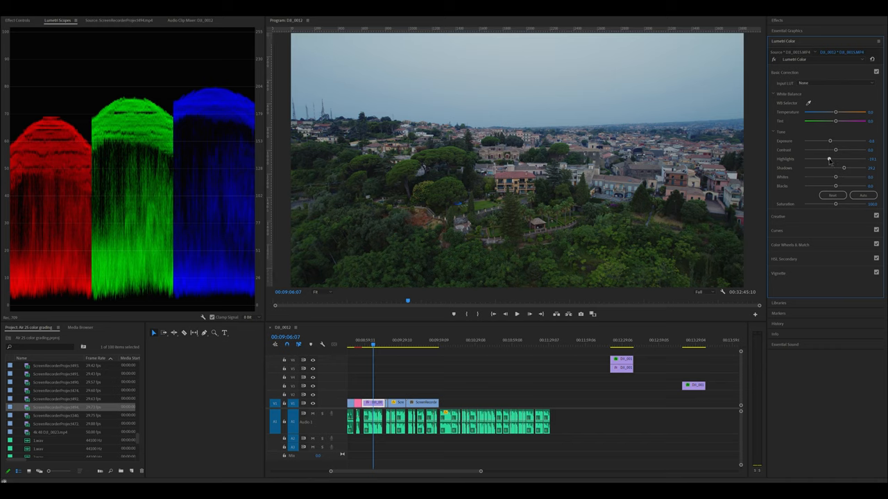